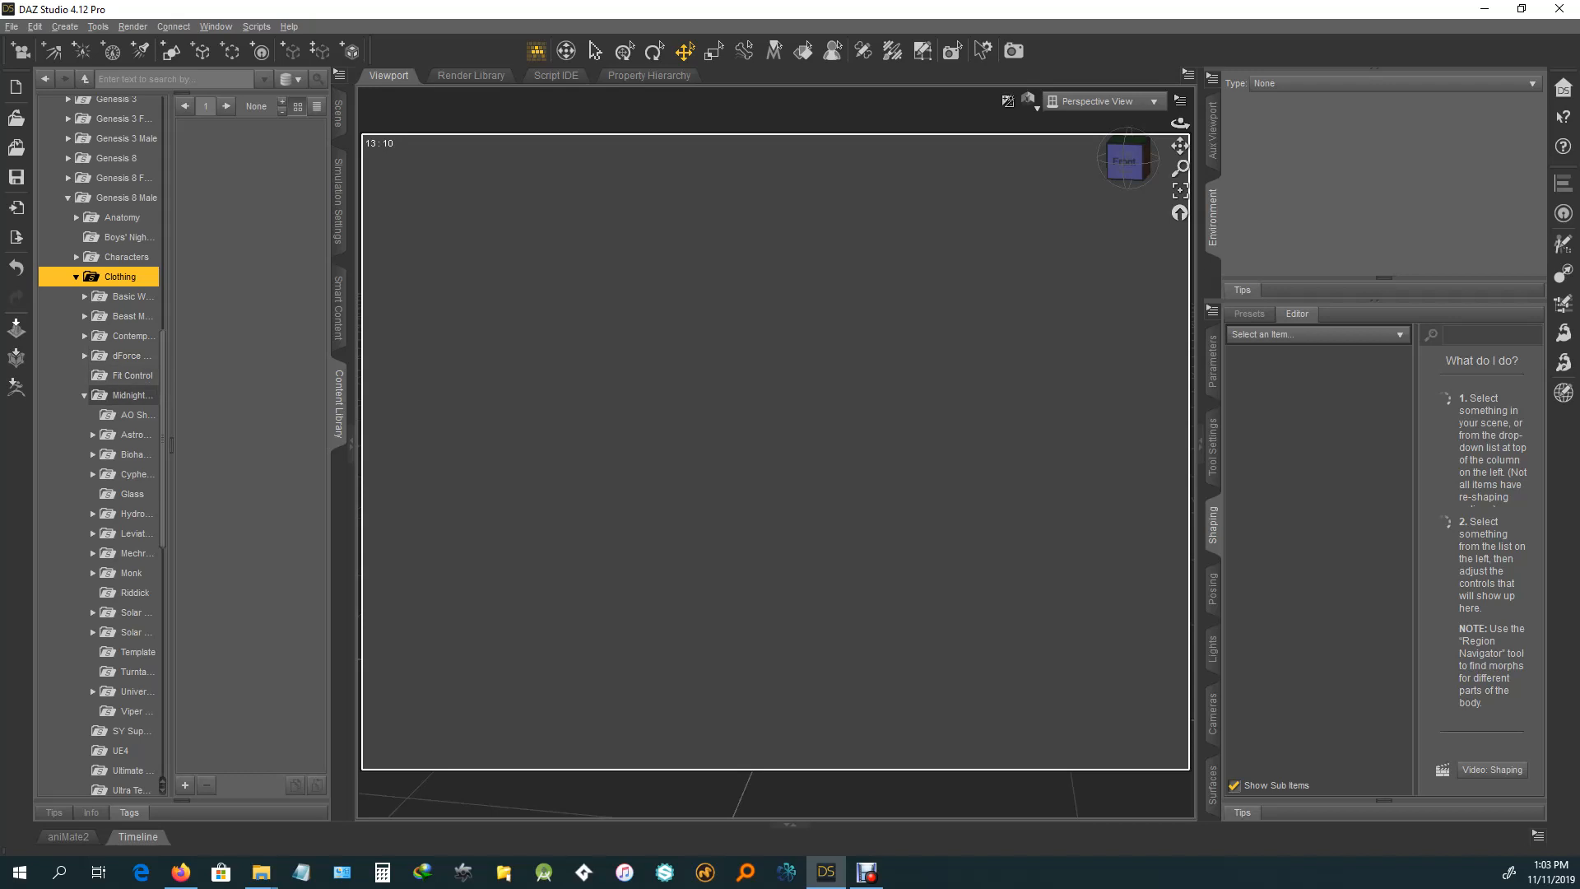
Step: Open the Midnight_stories clothing folder and show the Universe Explorer suit items
left_click(128, 394)
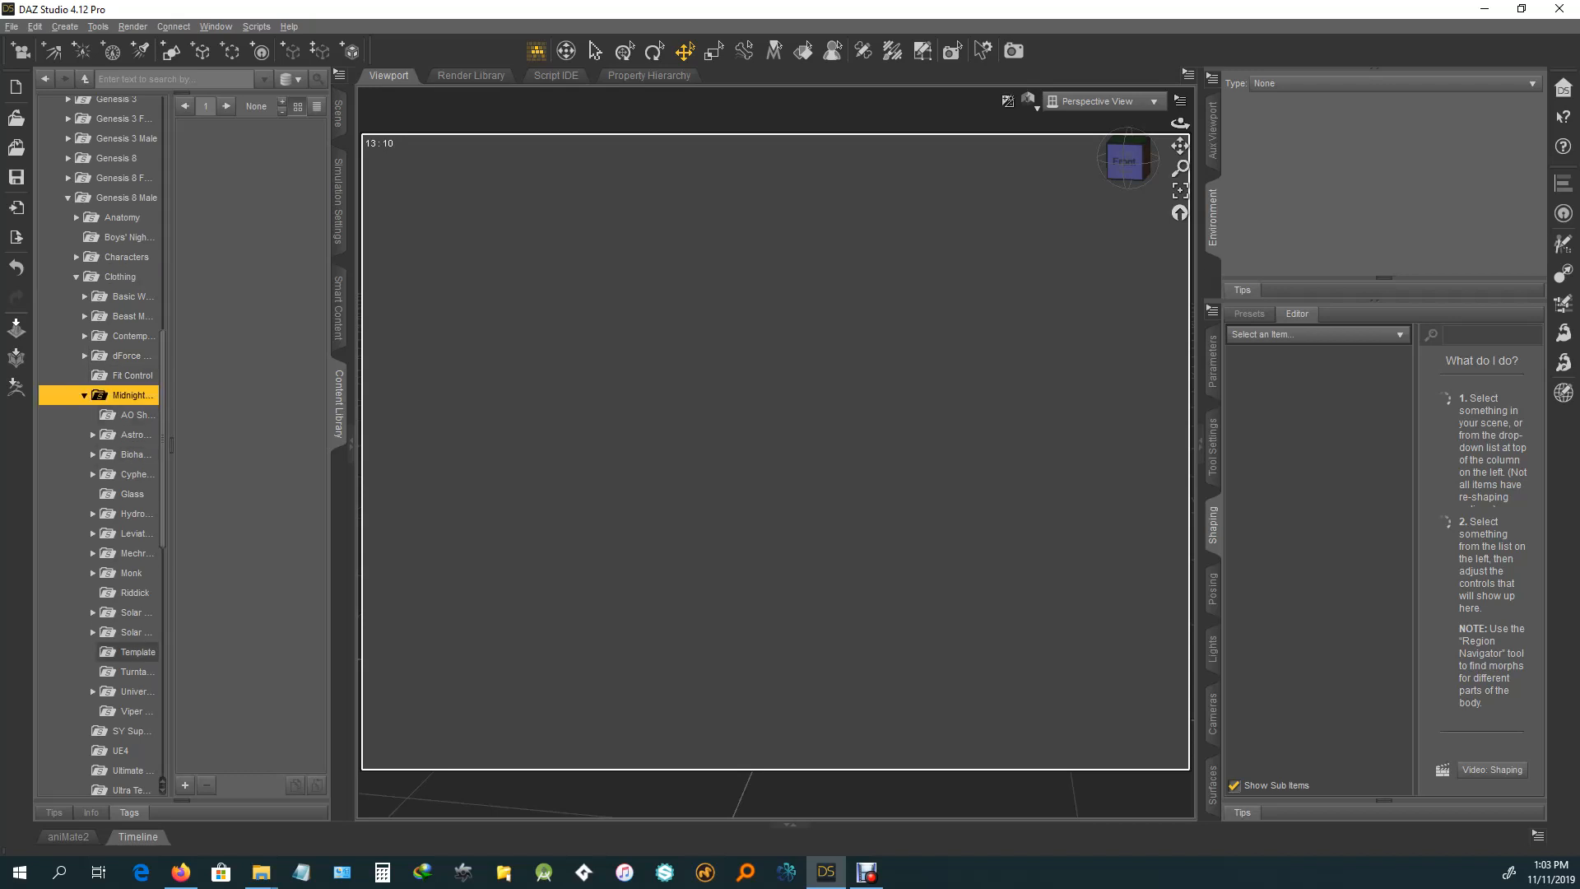
left_click(135, 691)
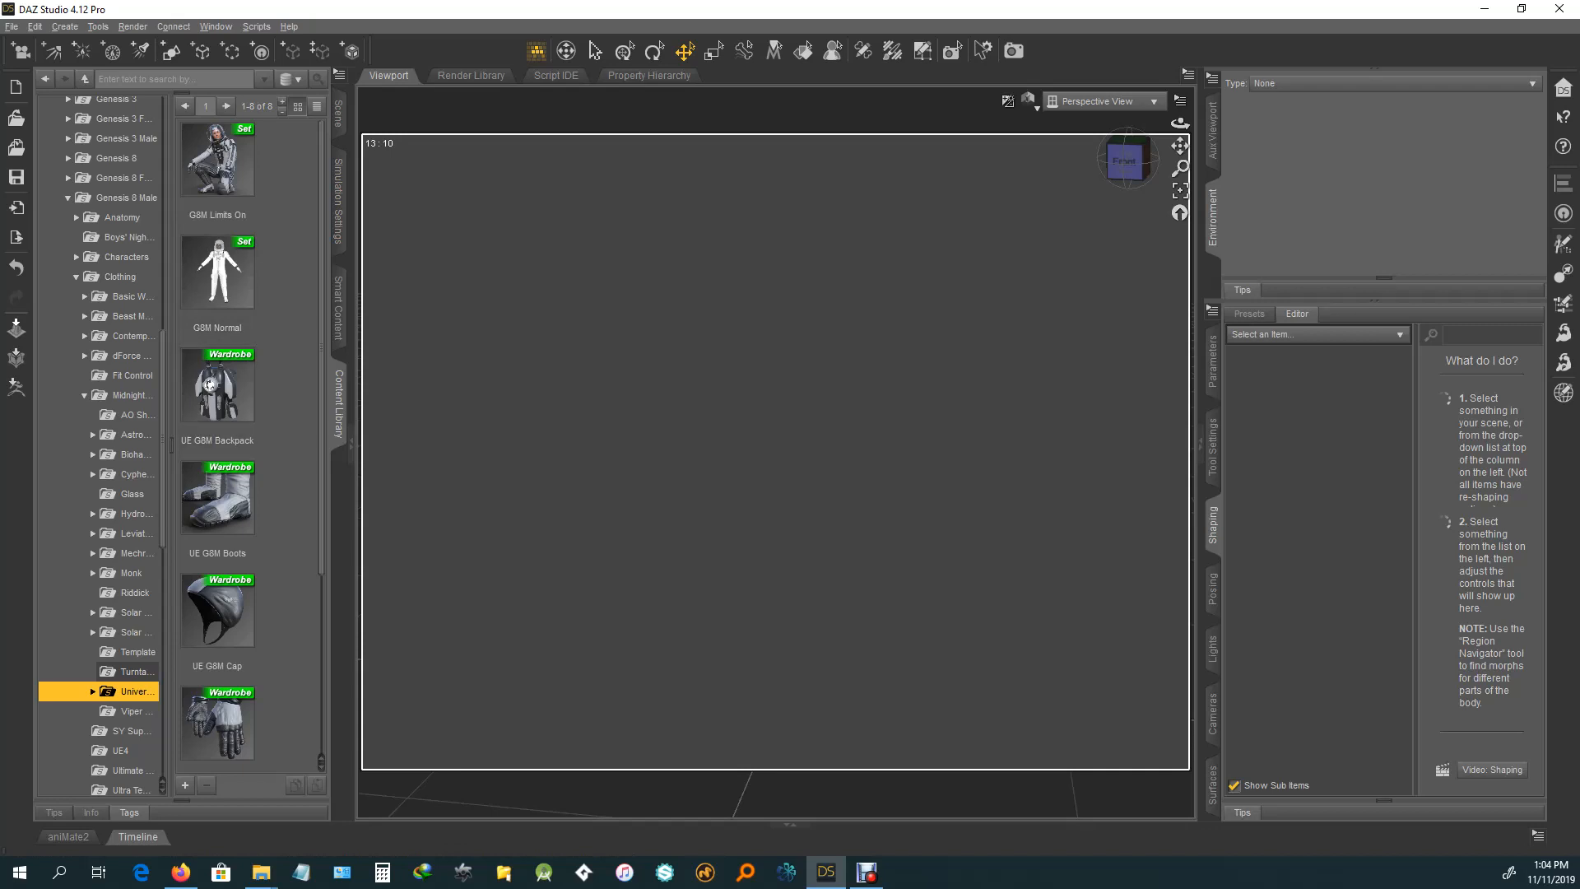
Step: Load the G8M Limits On and G8M Normal suited figures, then view the Scene pane
double_click(216, 158)
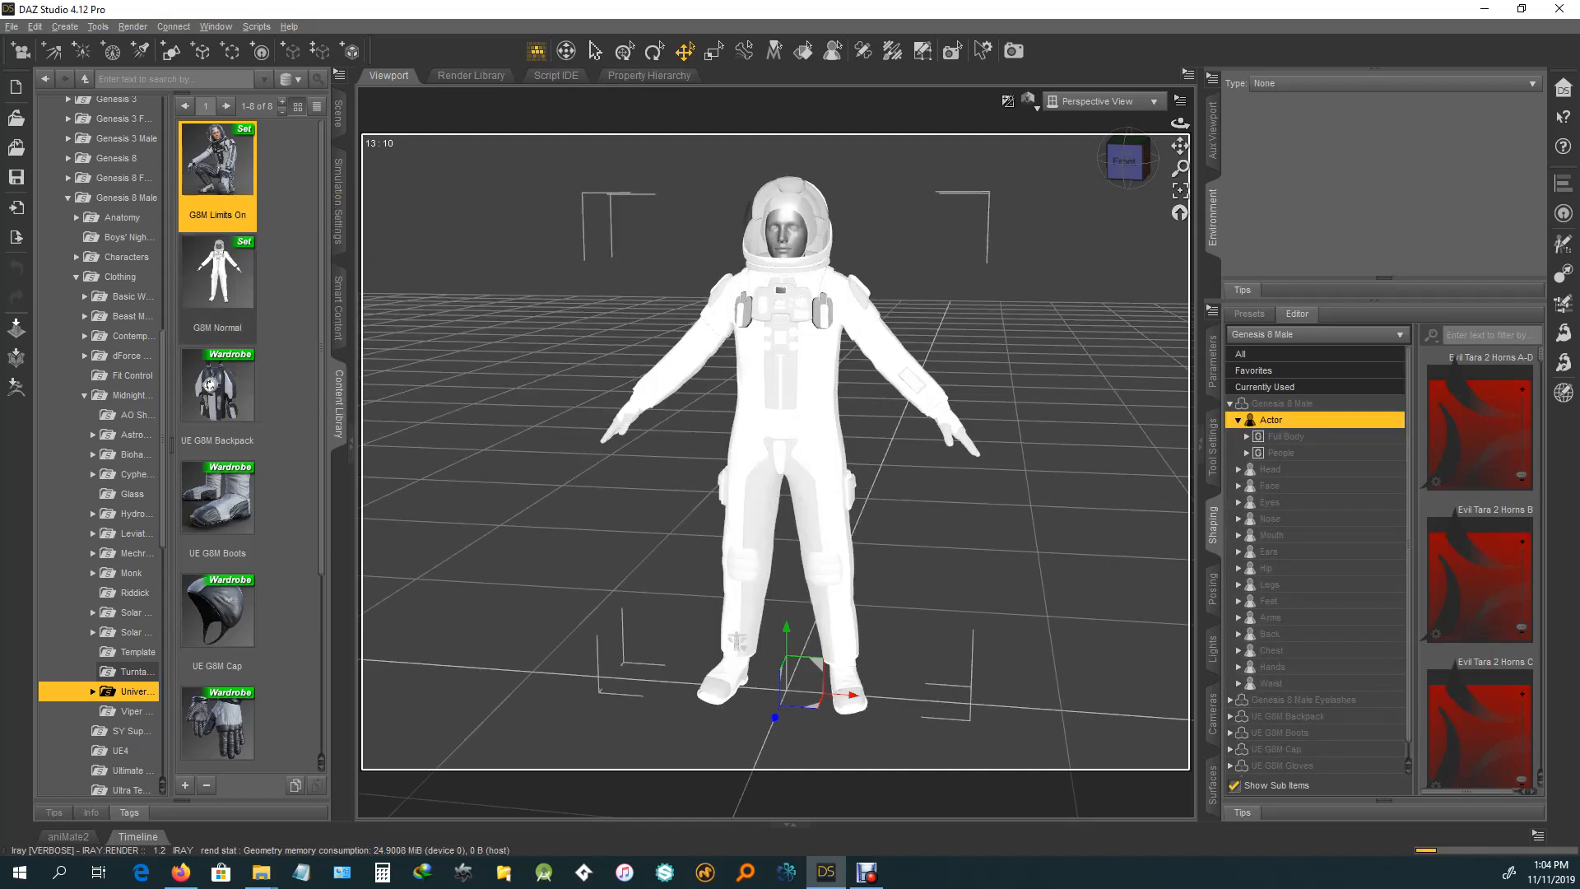
mouse_move(216, 272)
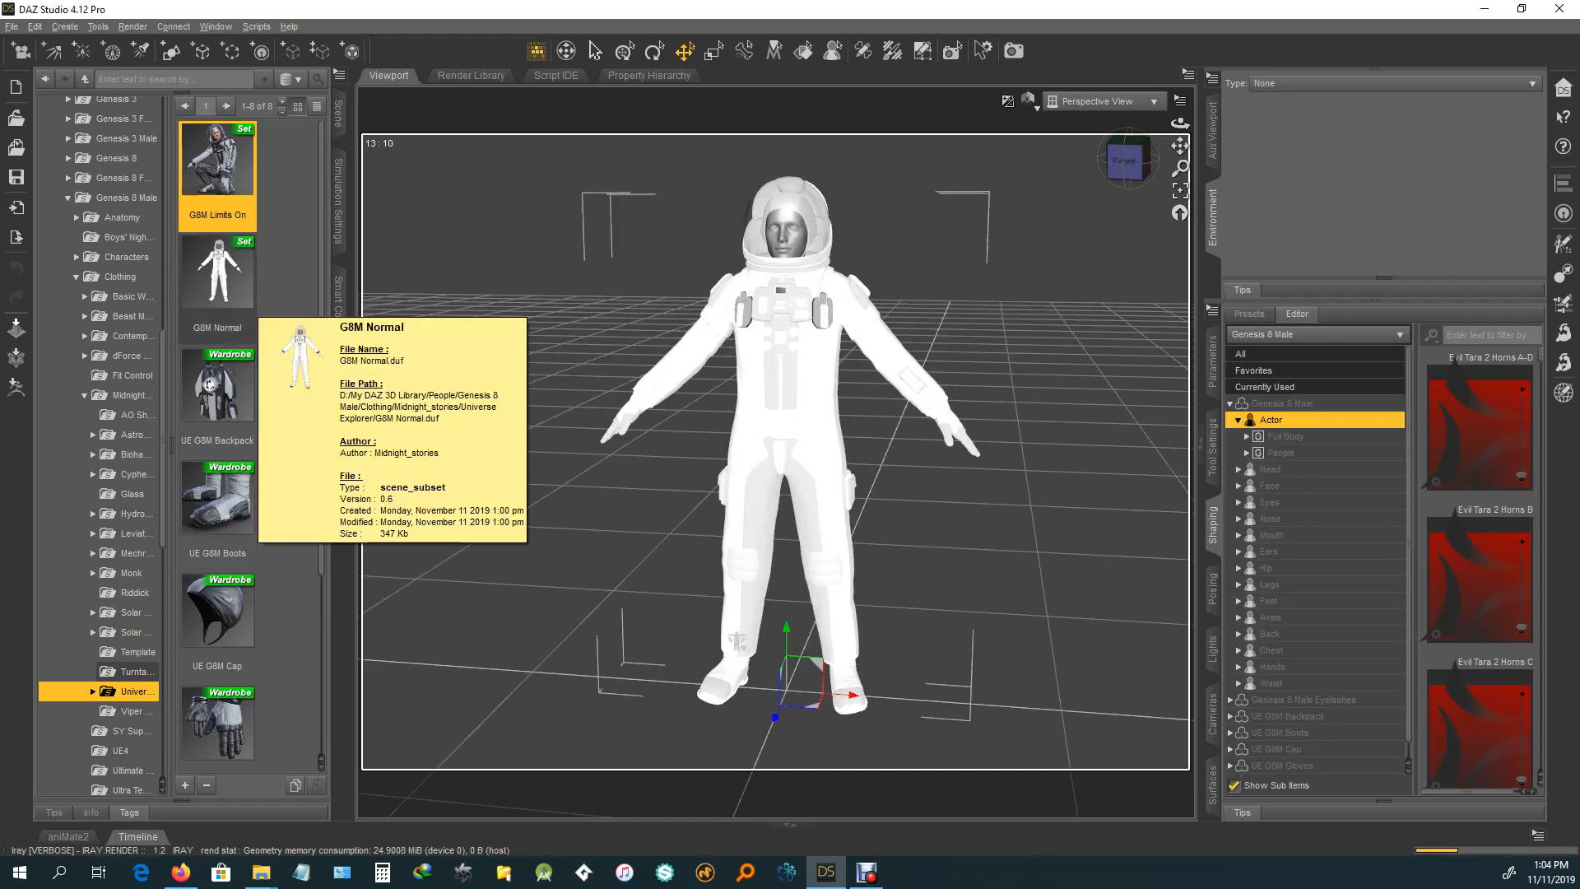
double_click(217, 272)
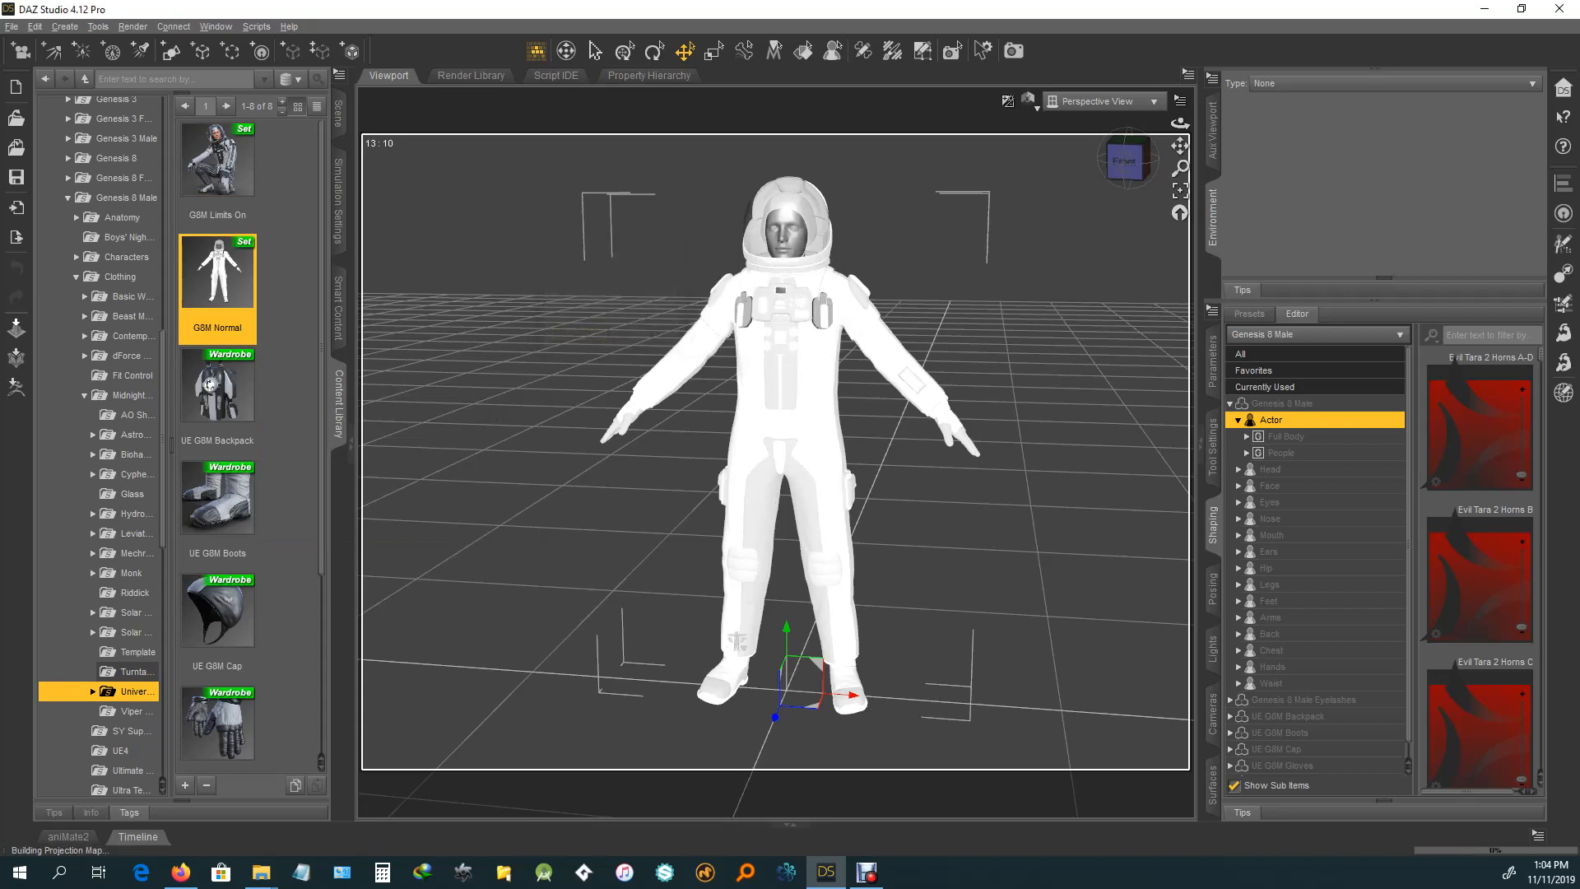
left_click(1238, 418)
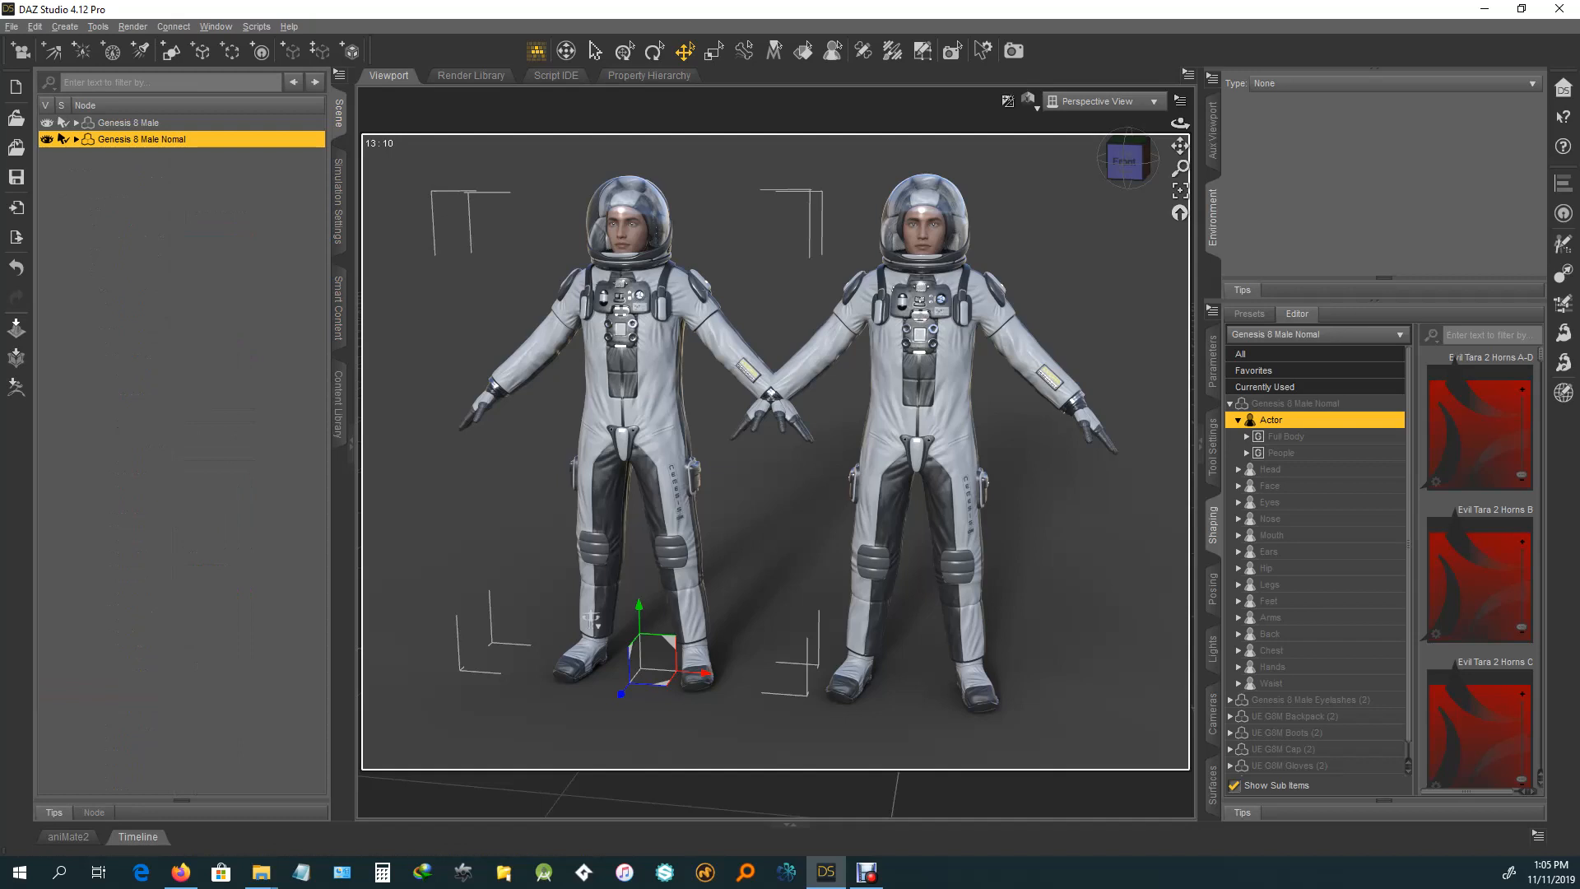
Step: Select the first Genesis 8 Male figure in the Scene pane
left_click(128, 122)
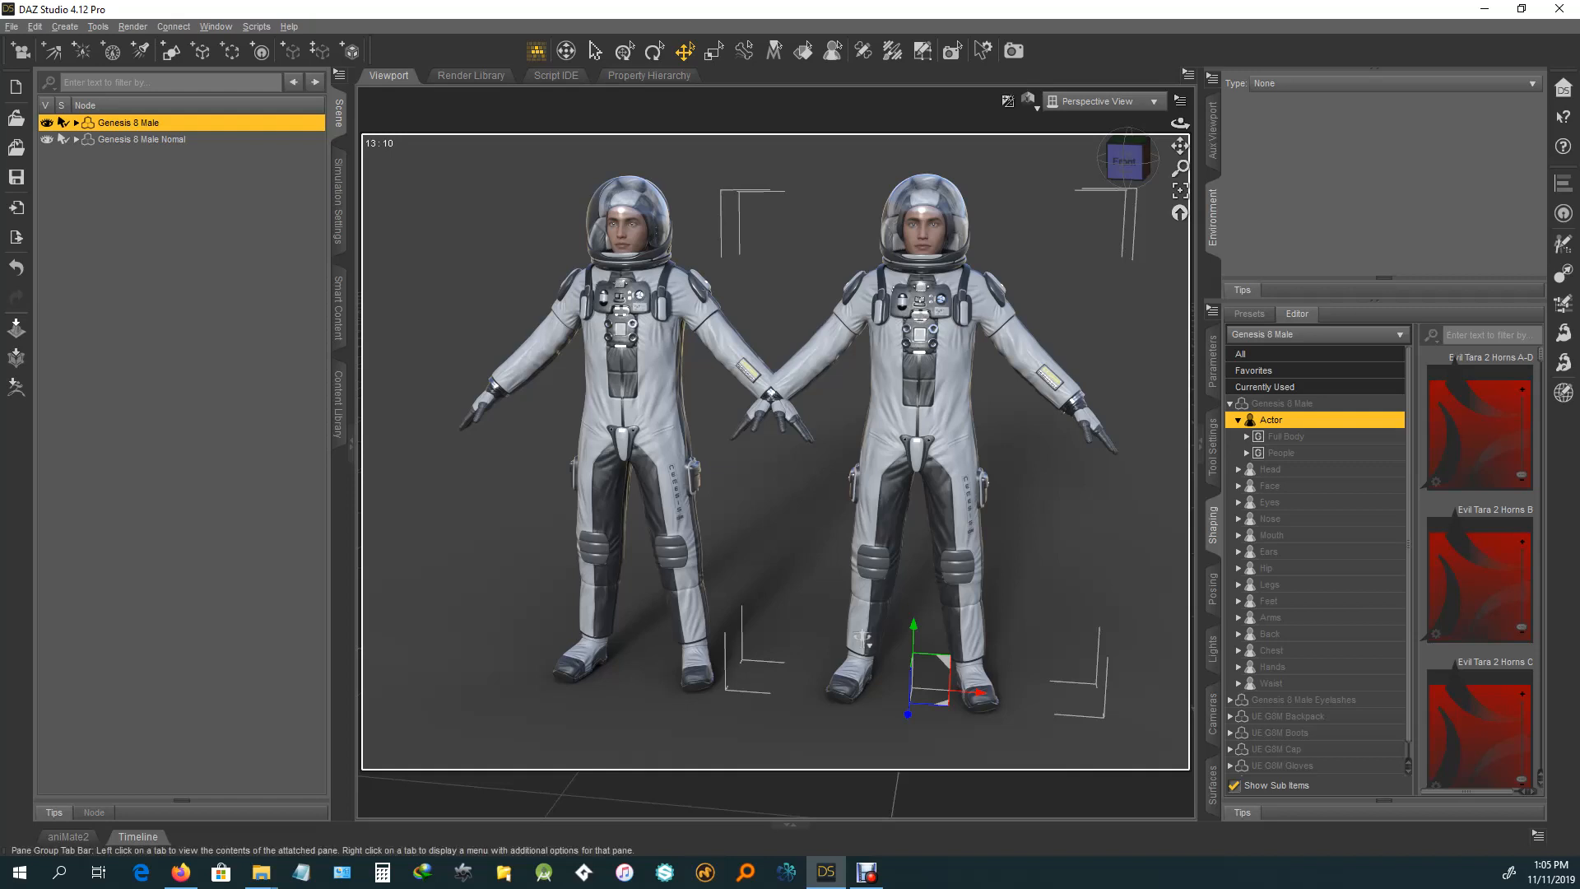
mouse_move(916, 313)
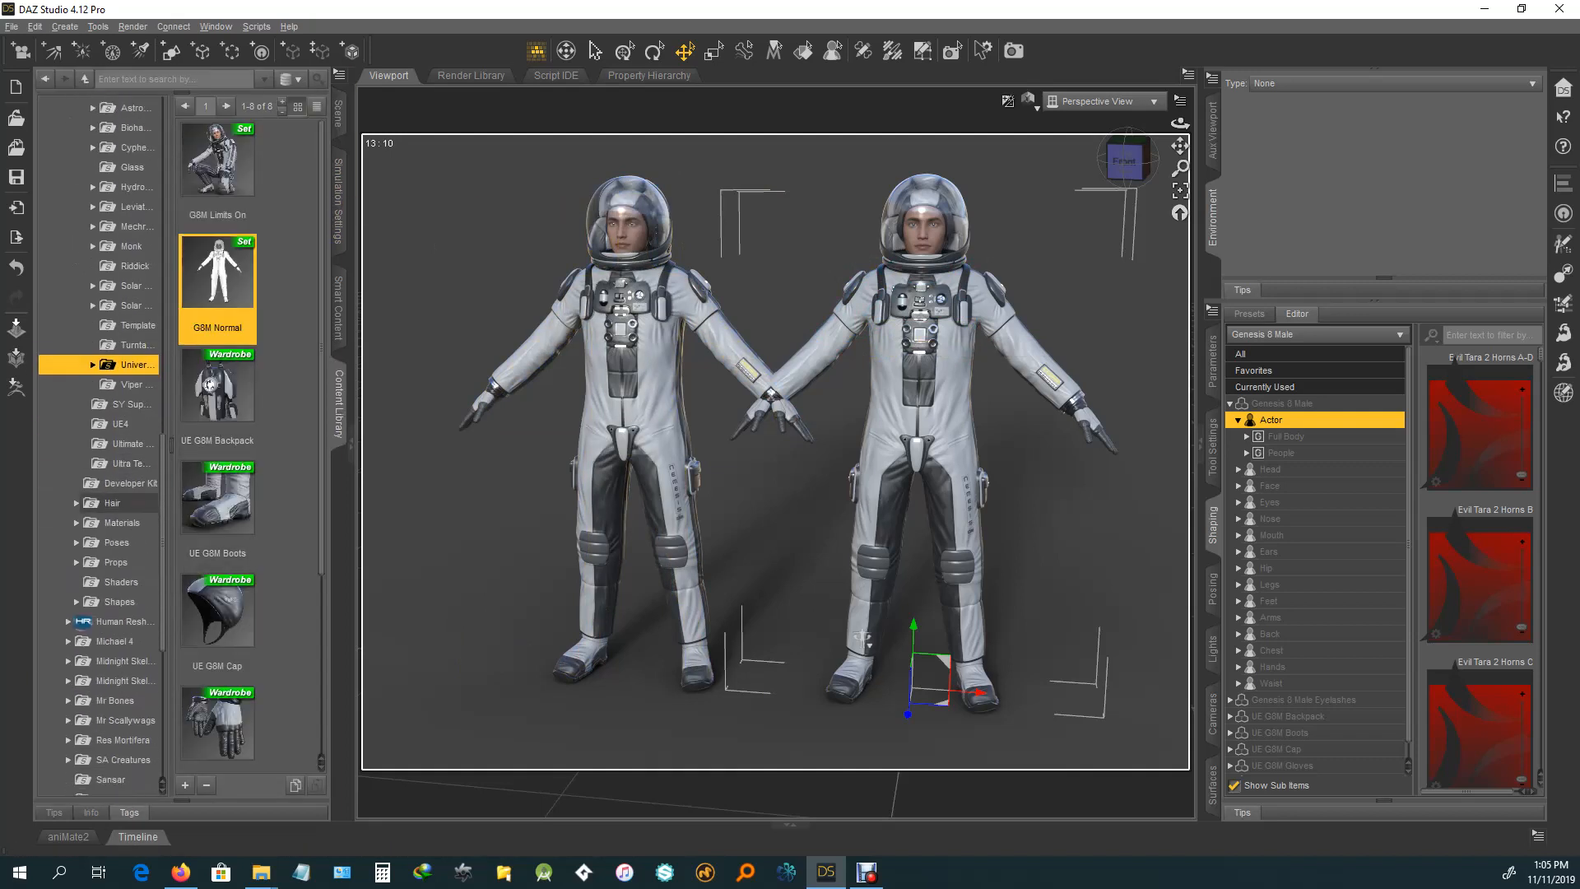
Step: Apply Everyday Poses M7 CrouchA from Poses > G3M > Michael 7 to a figure
scroll("down", 3)
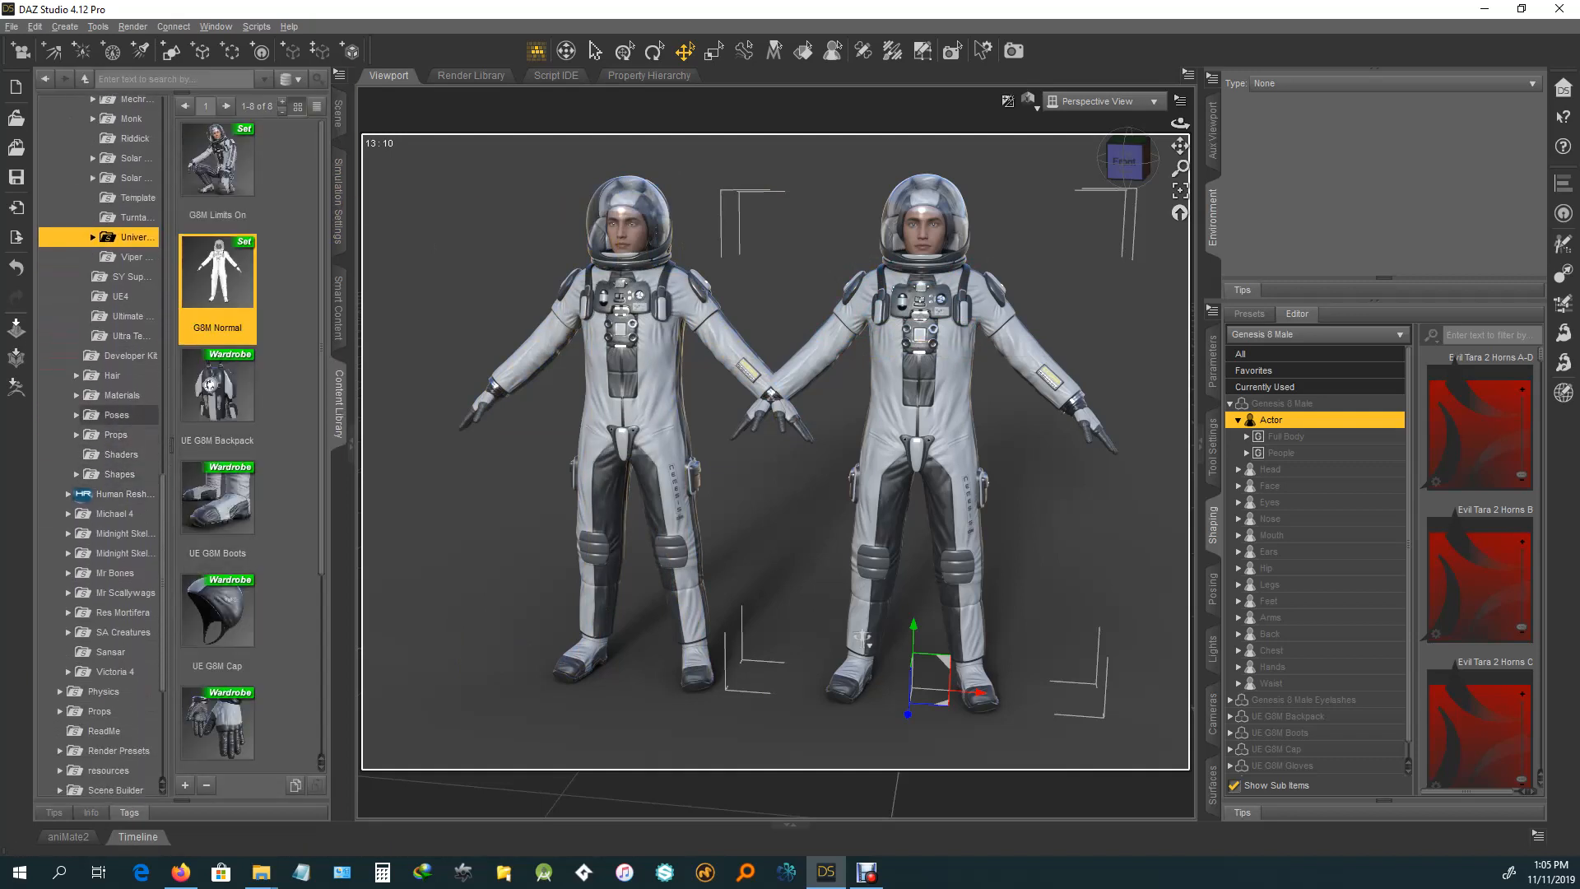
left_click(75, 413)
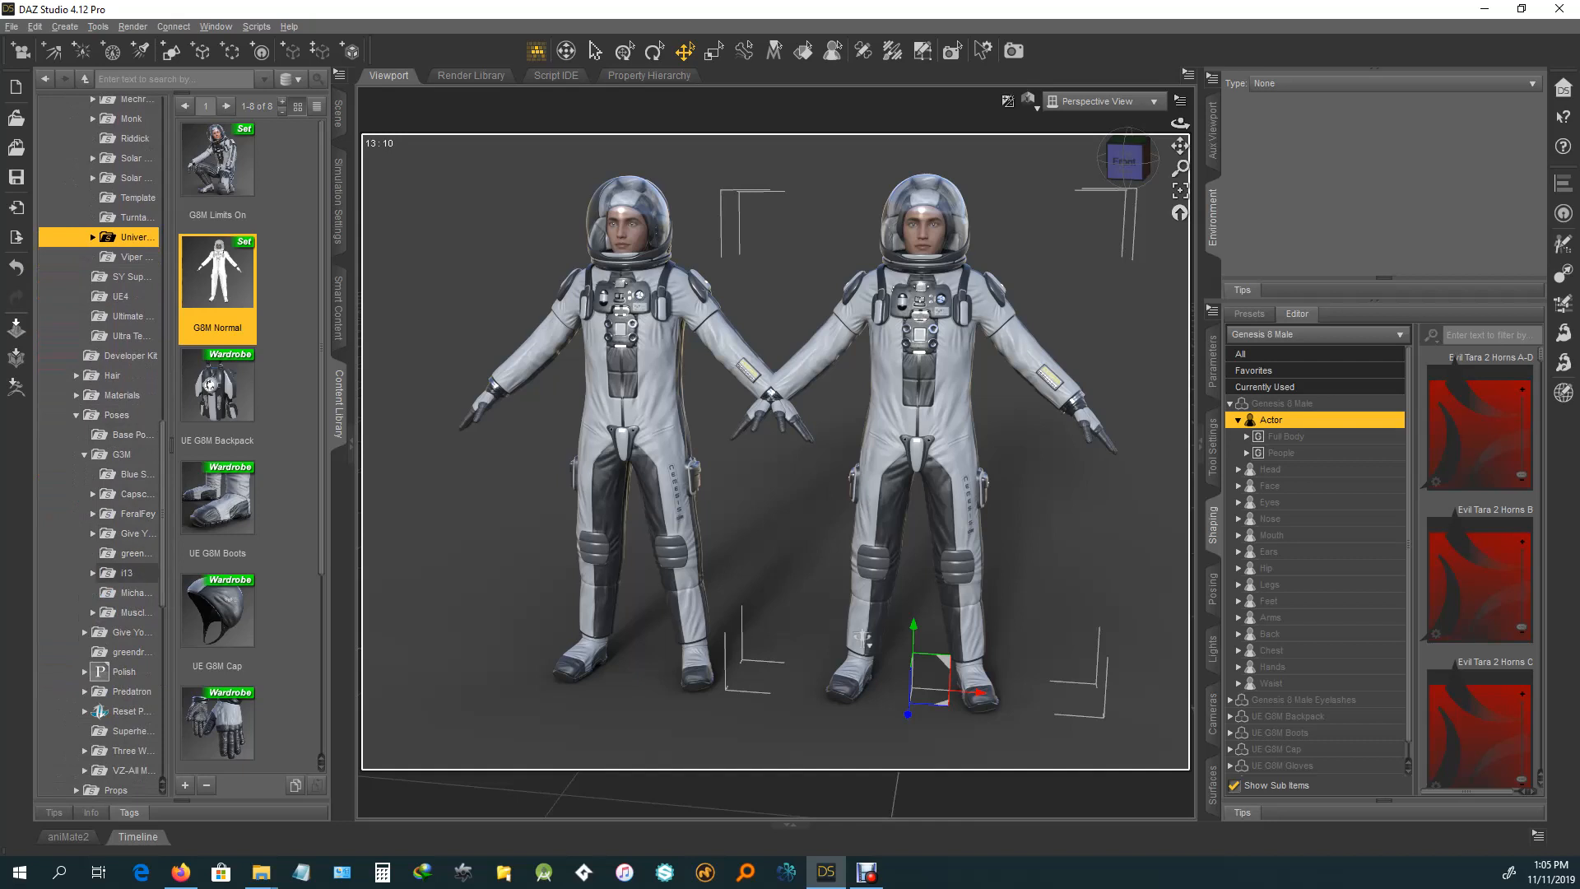
scroll("down", 3)
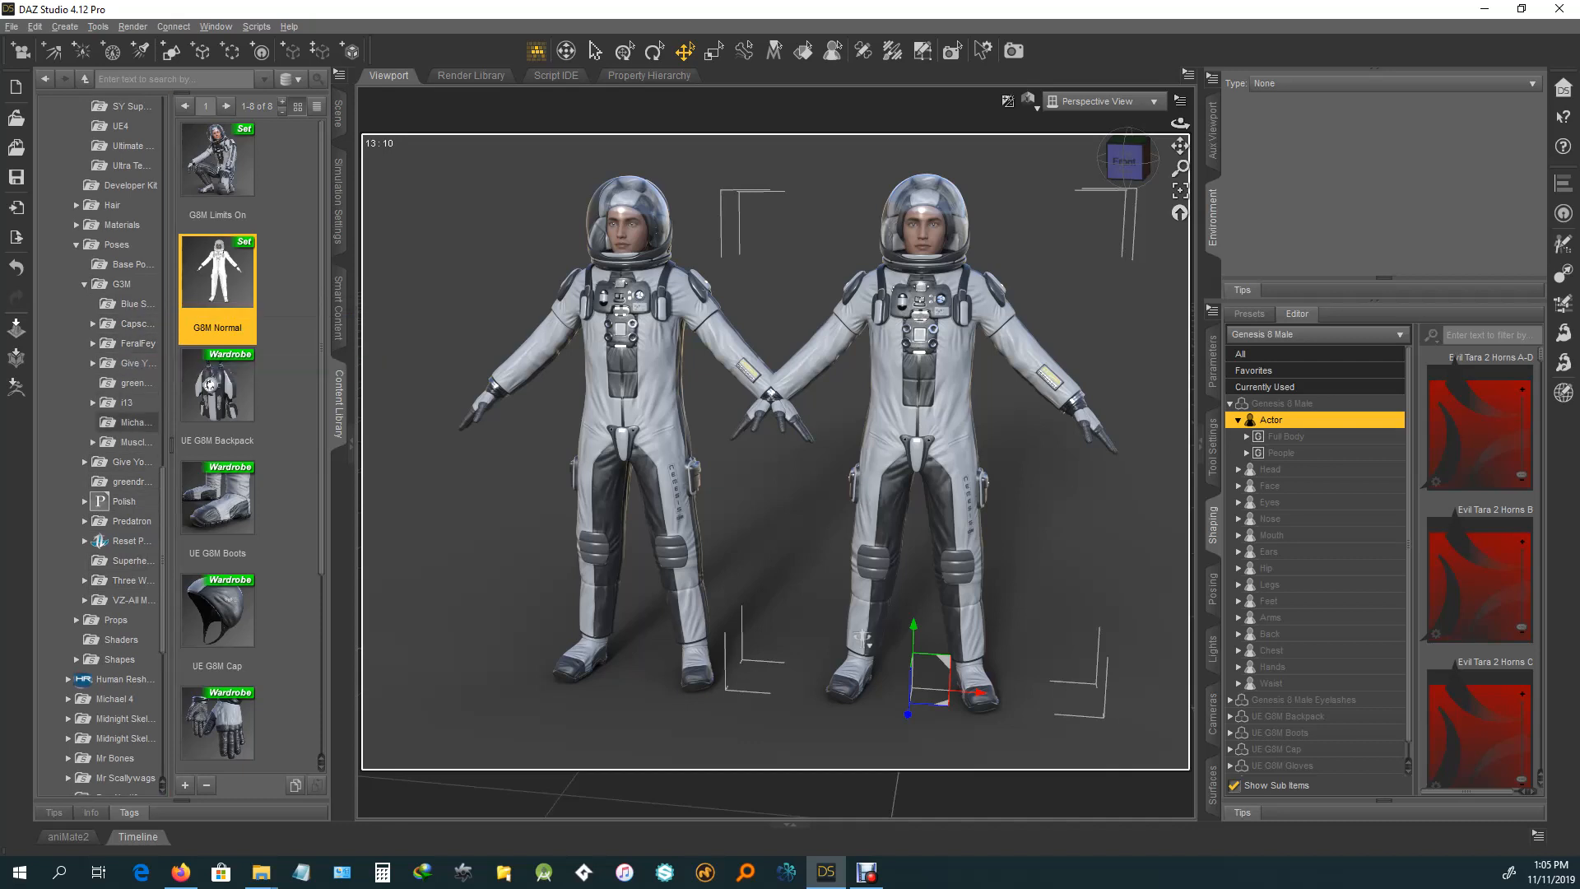
mouse_move(129, 480)
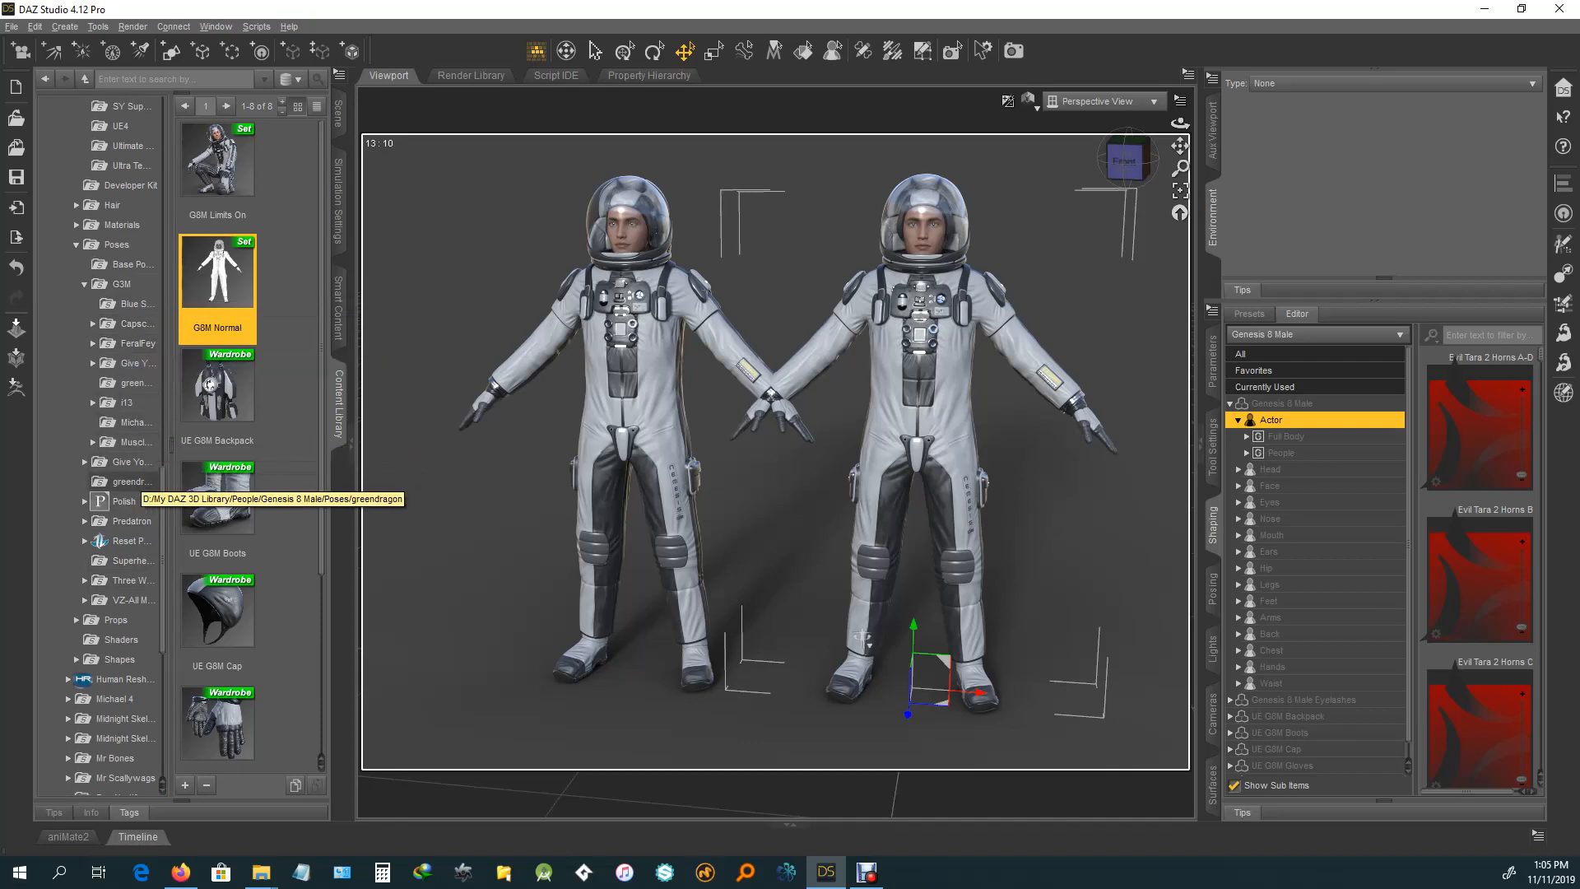
left_click(128, 422)
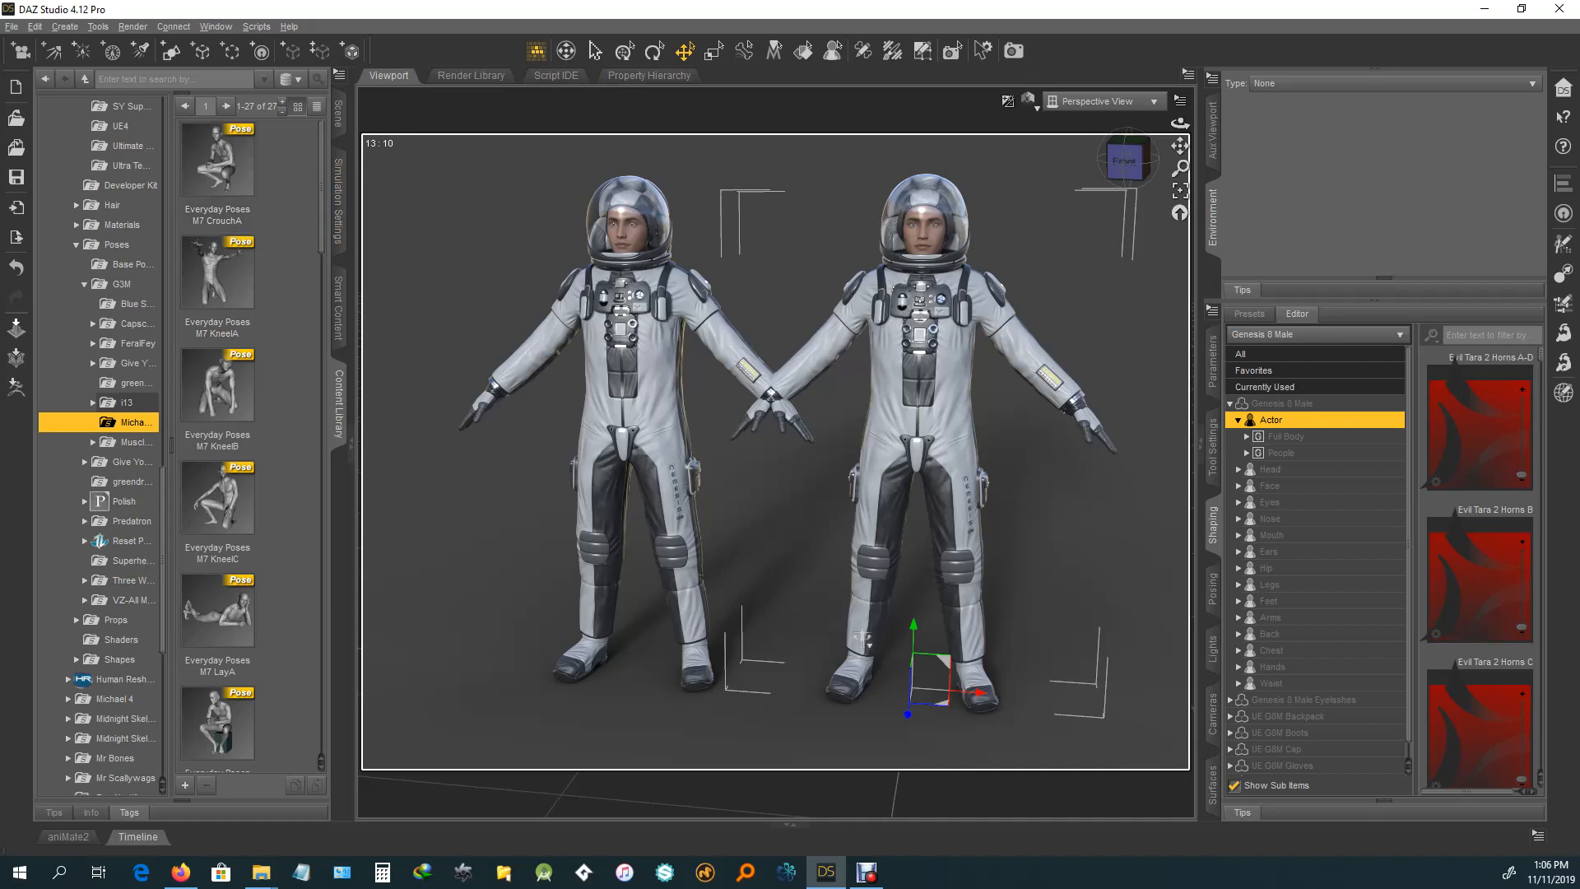
mouse_move(216, 156)
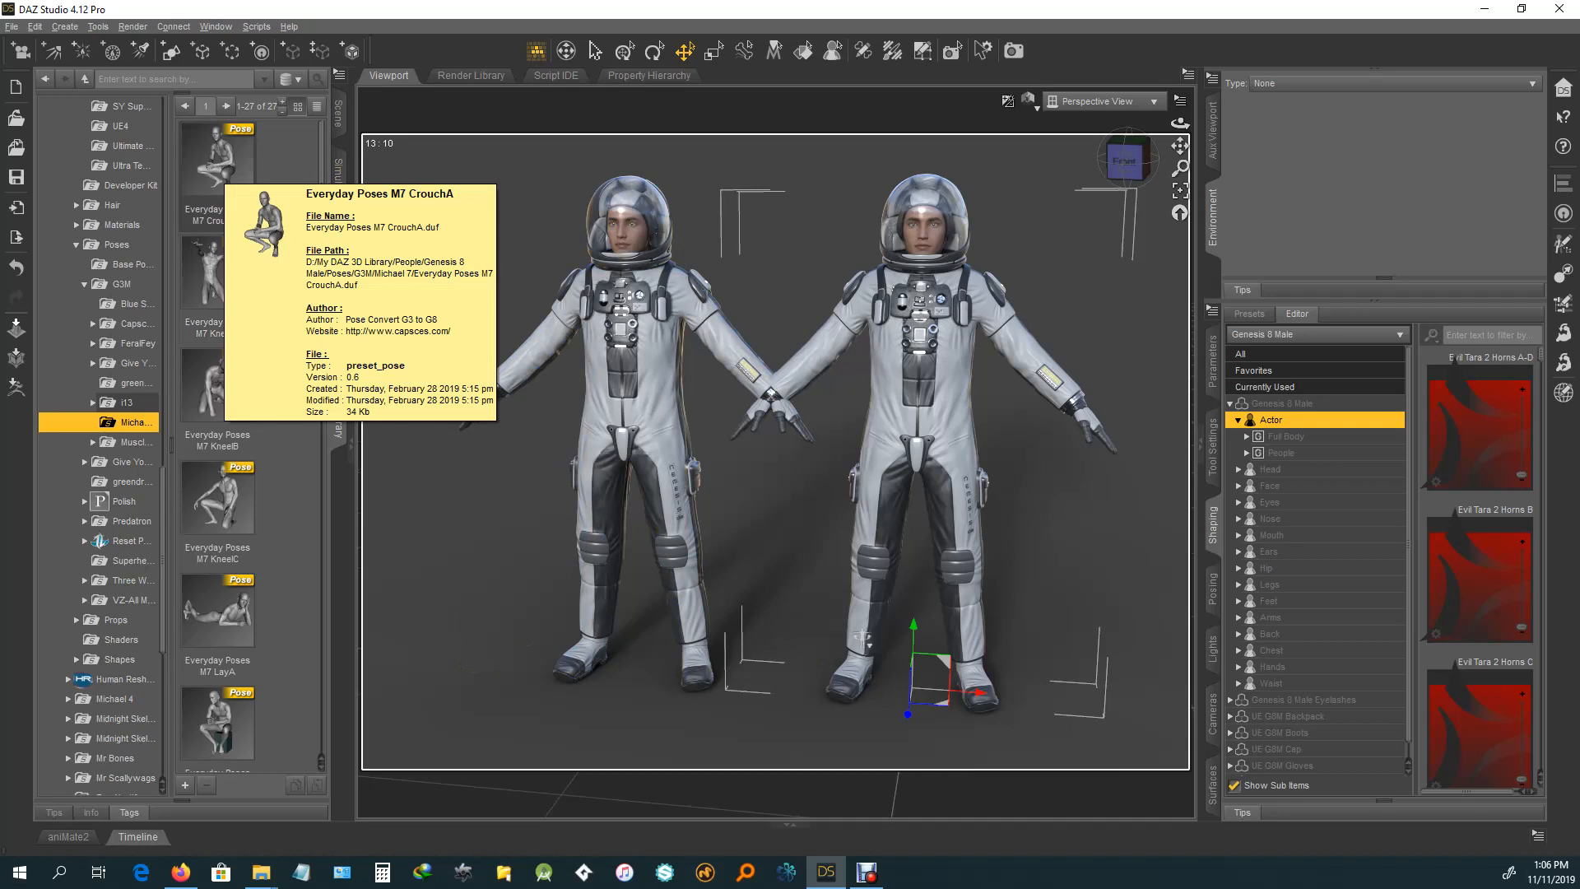
left_click(217, 157)
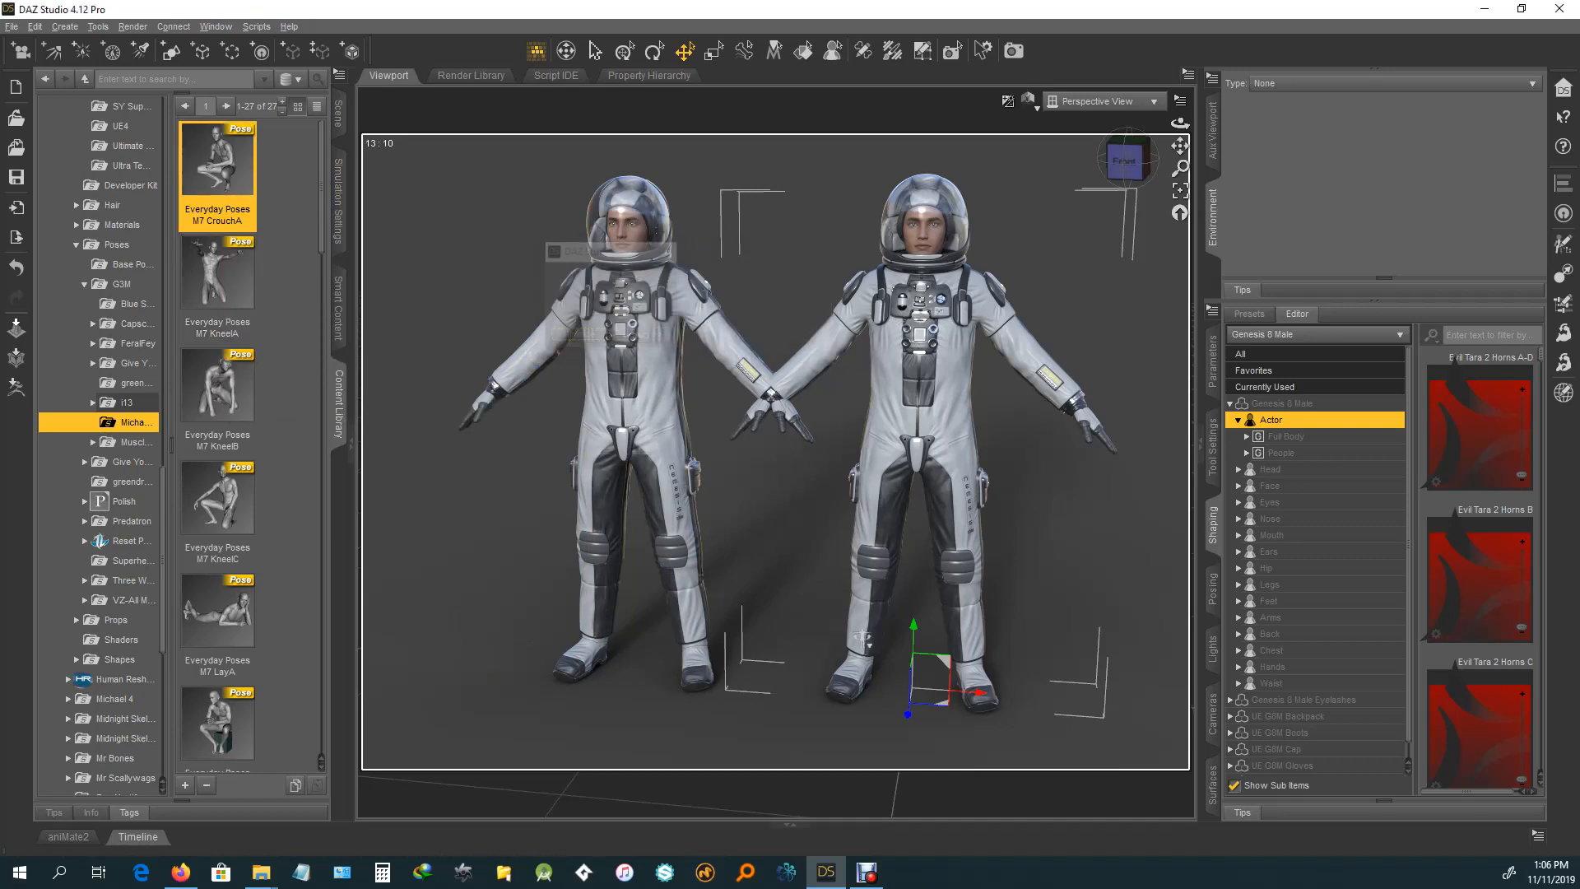
double_click(216, 156)
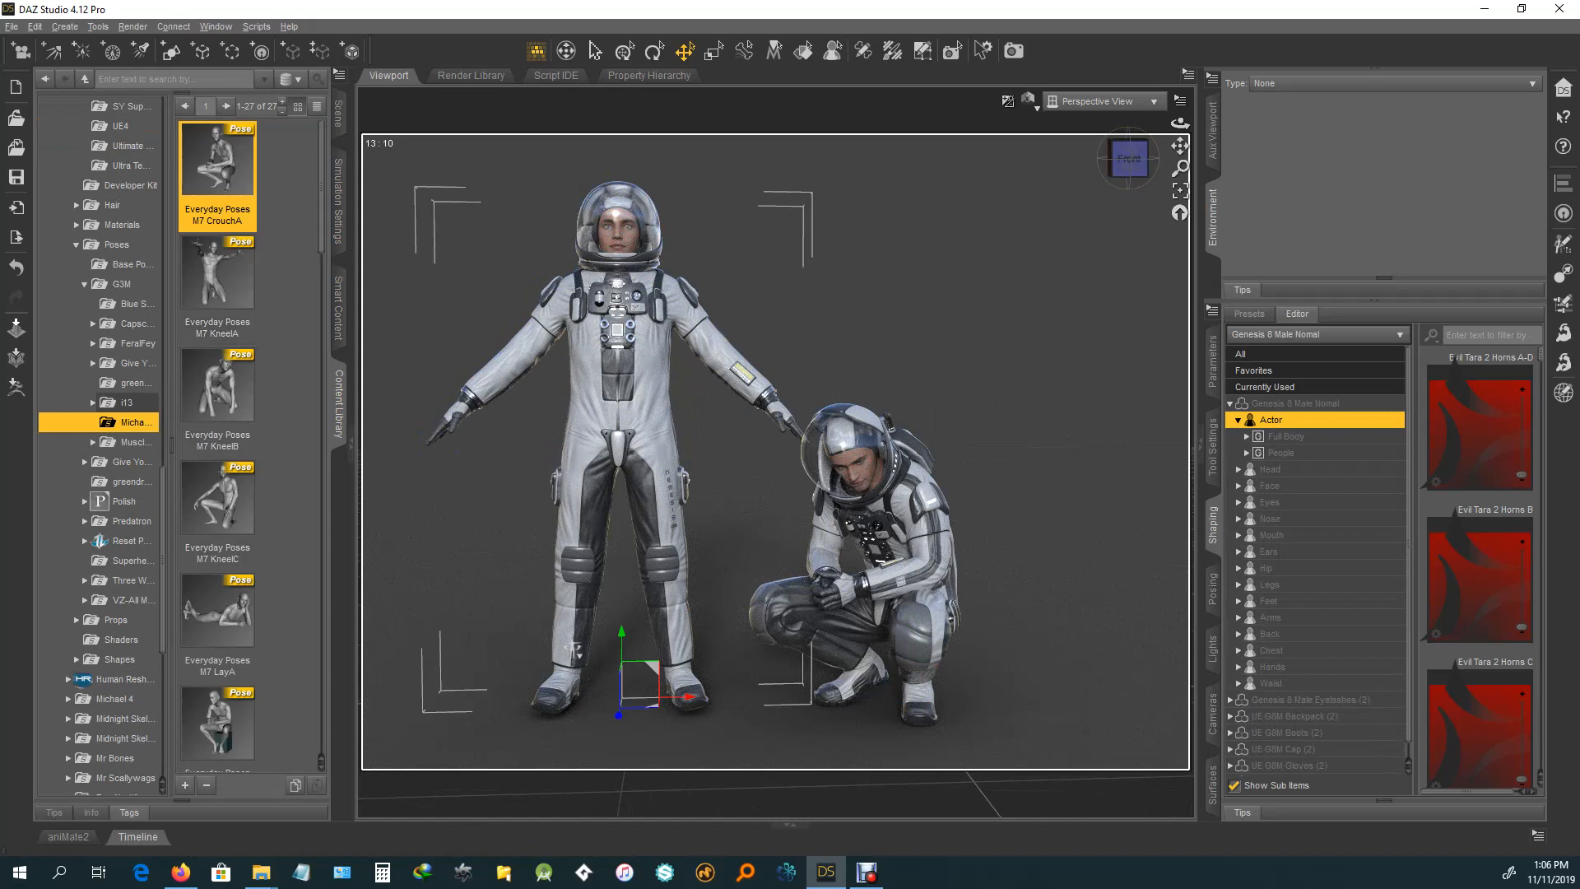
mouse_move(216, 161)
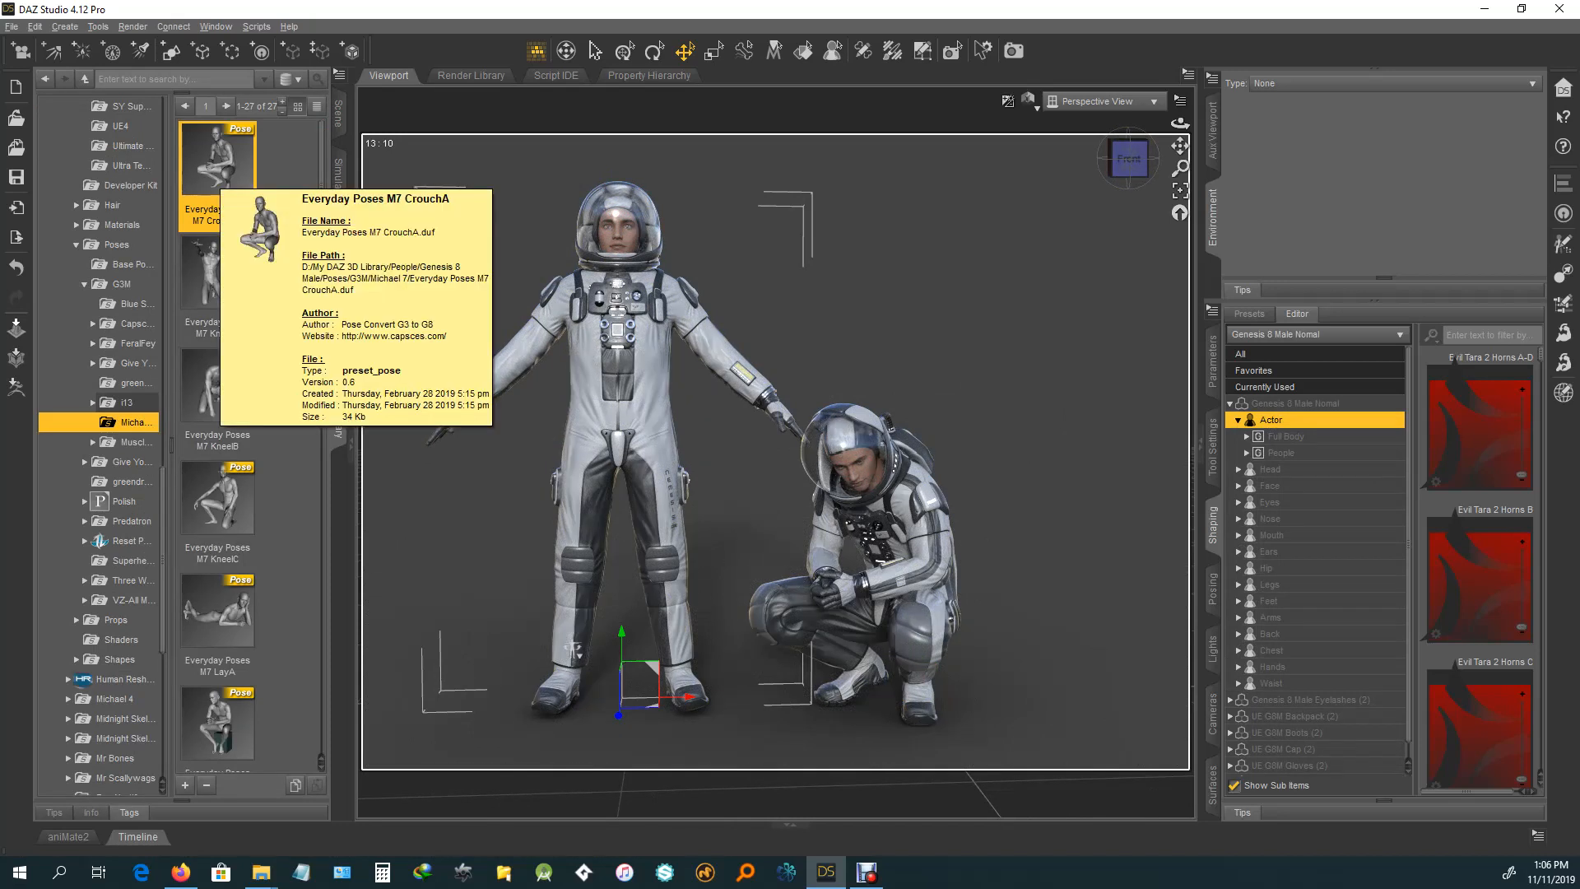
Step: Apply CrouchA to the second figure and select the figure to delete
double_click(216, 157)
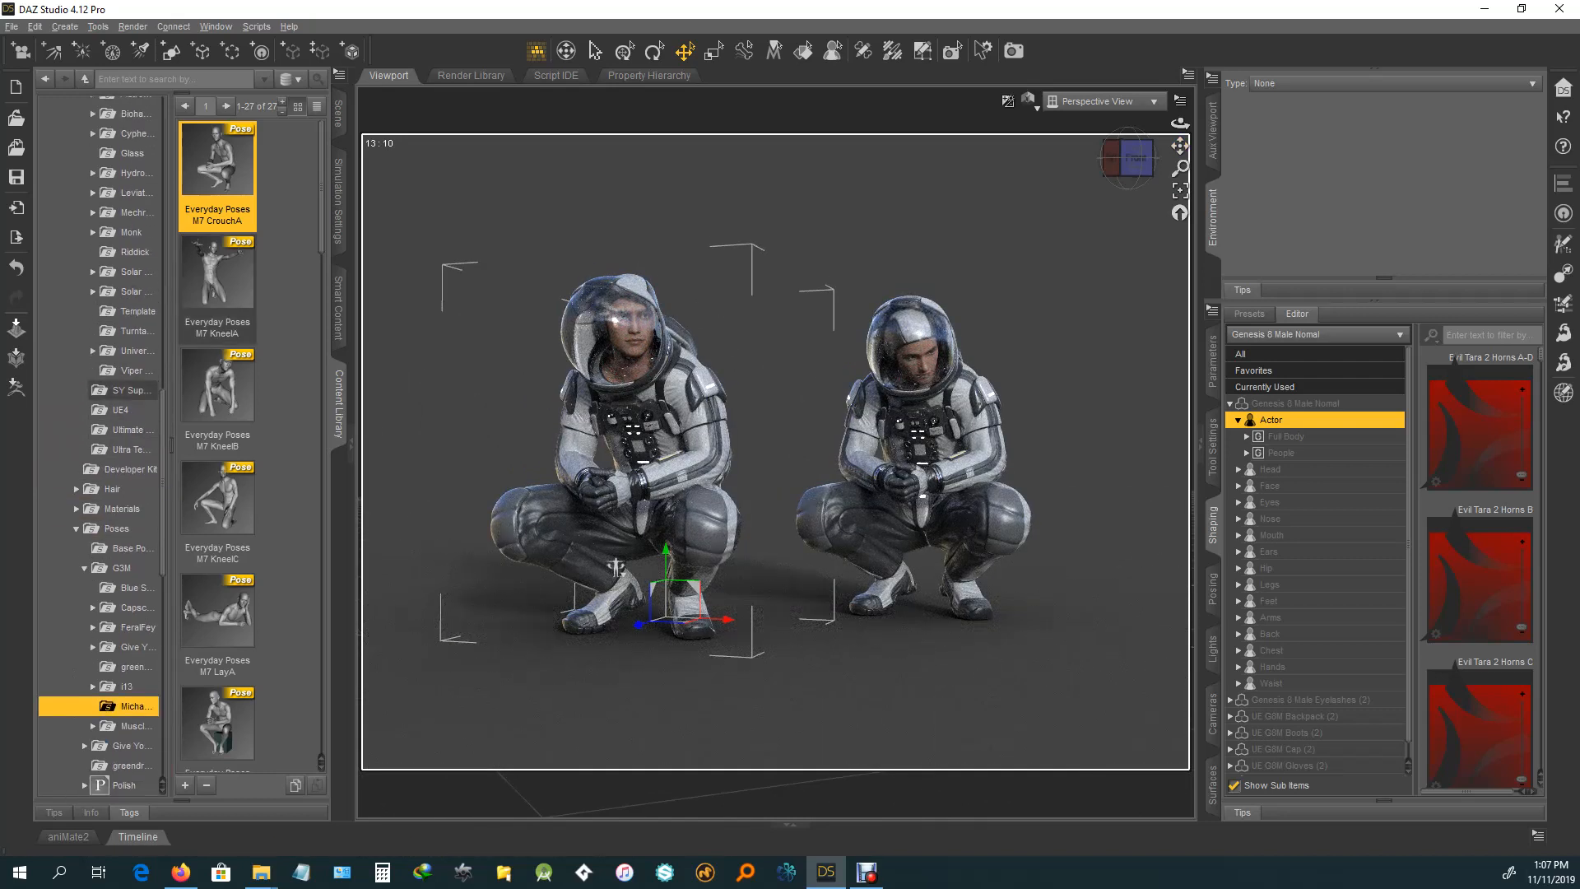
left_click(131, 291)
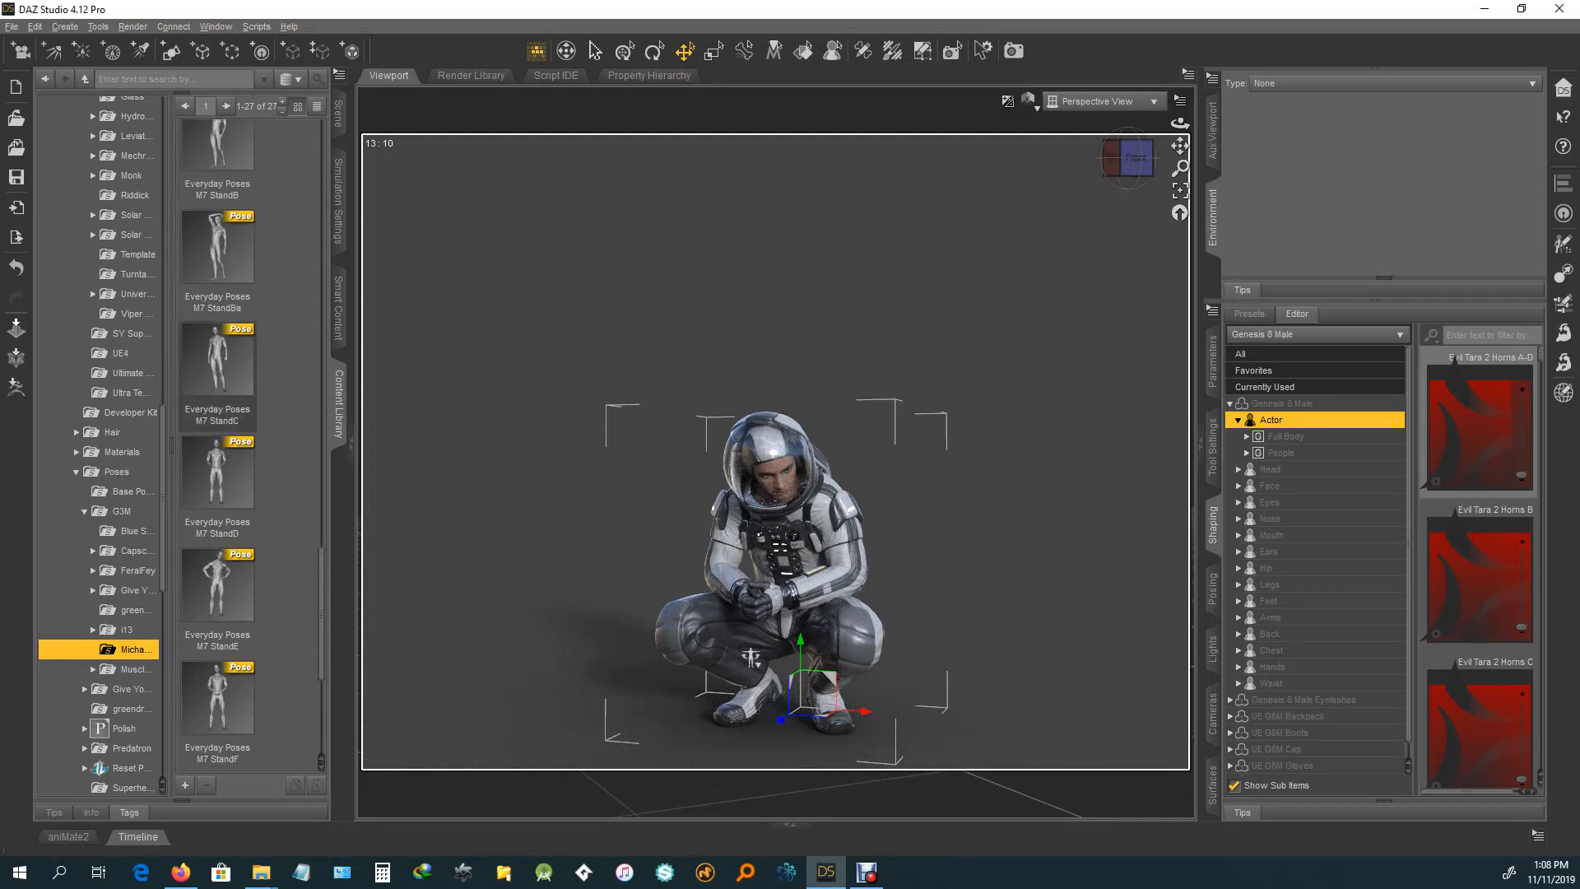
Step: Apply the Everyday Poses M7 StandC pose and return to the Universe Explorer folder
double_click(217, 363)
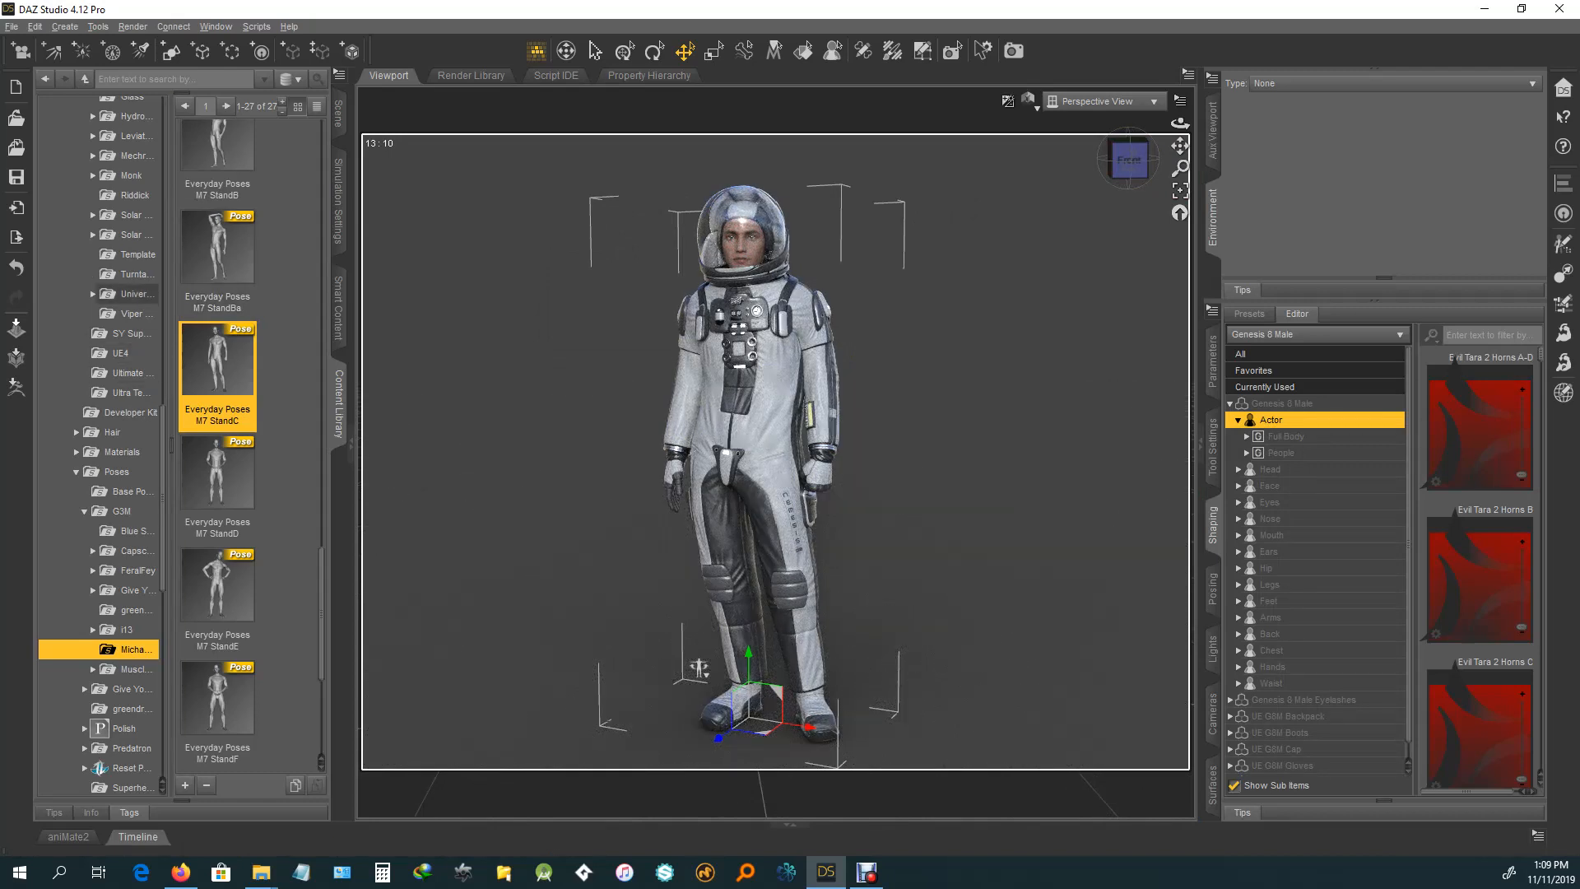
left_click(136, 293)
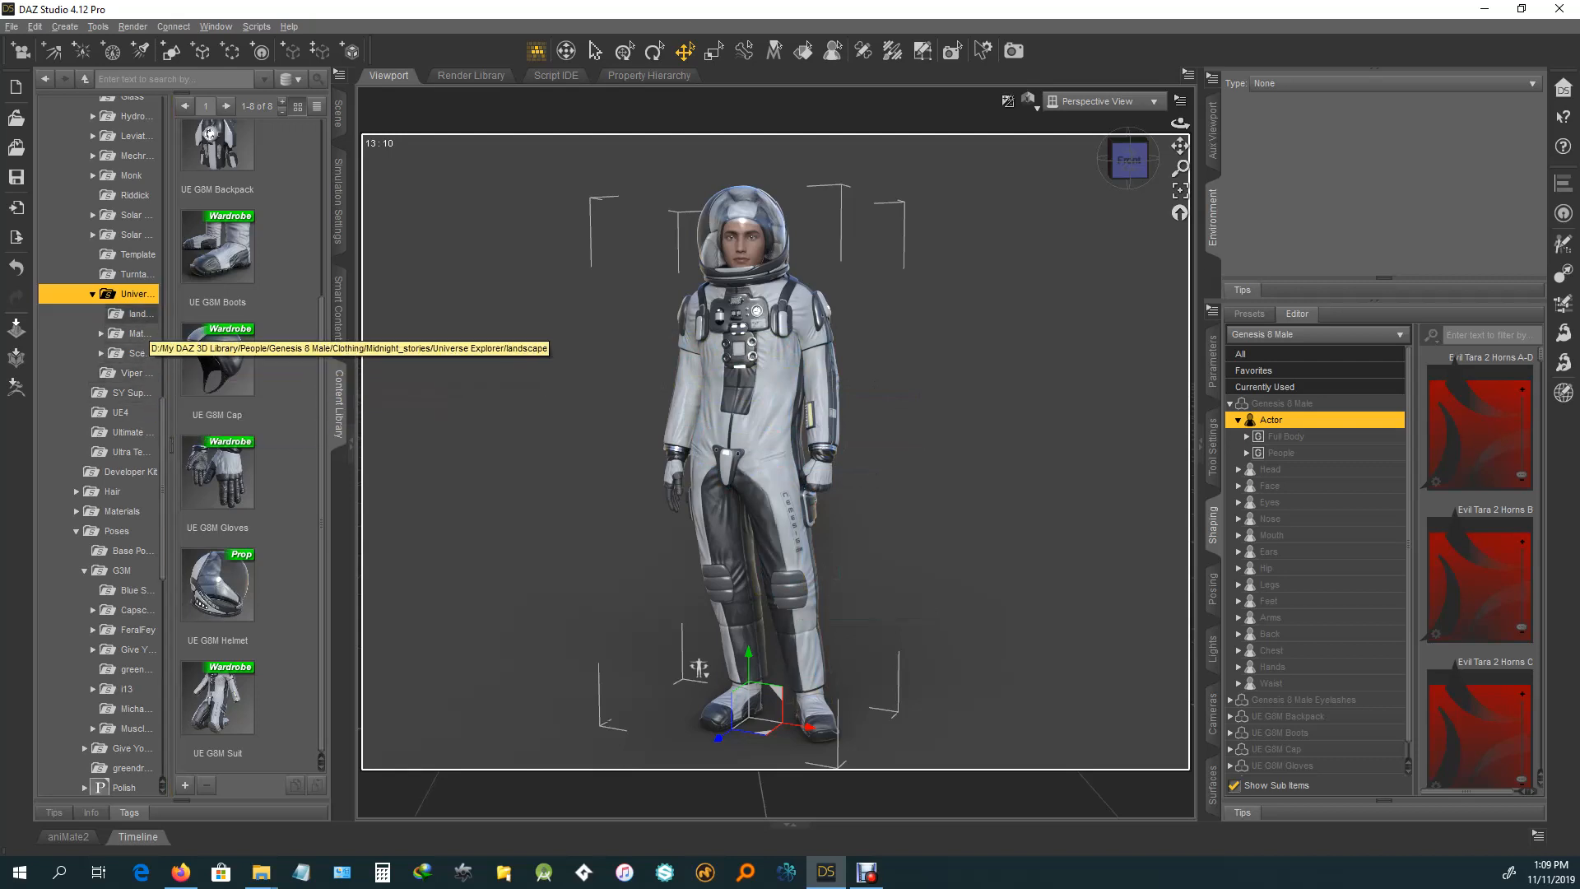
Step: Open the suit Materials folder and try Black Stealth, blue and military green presets
left_click(140, 333)
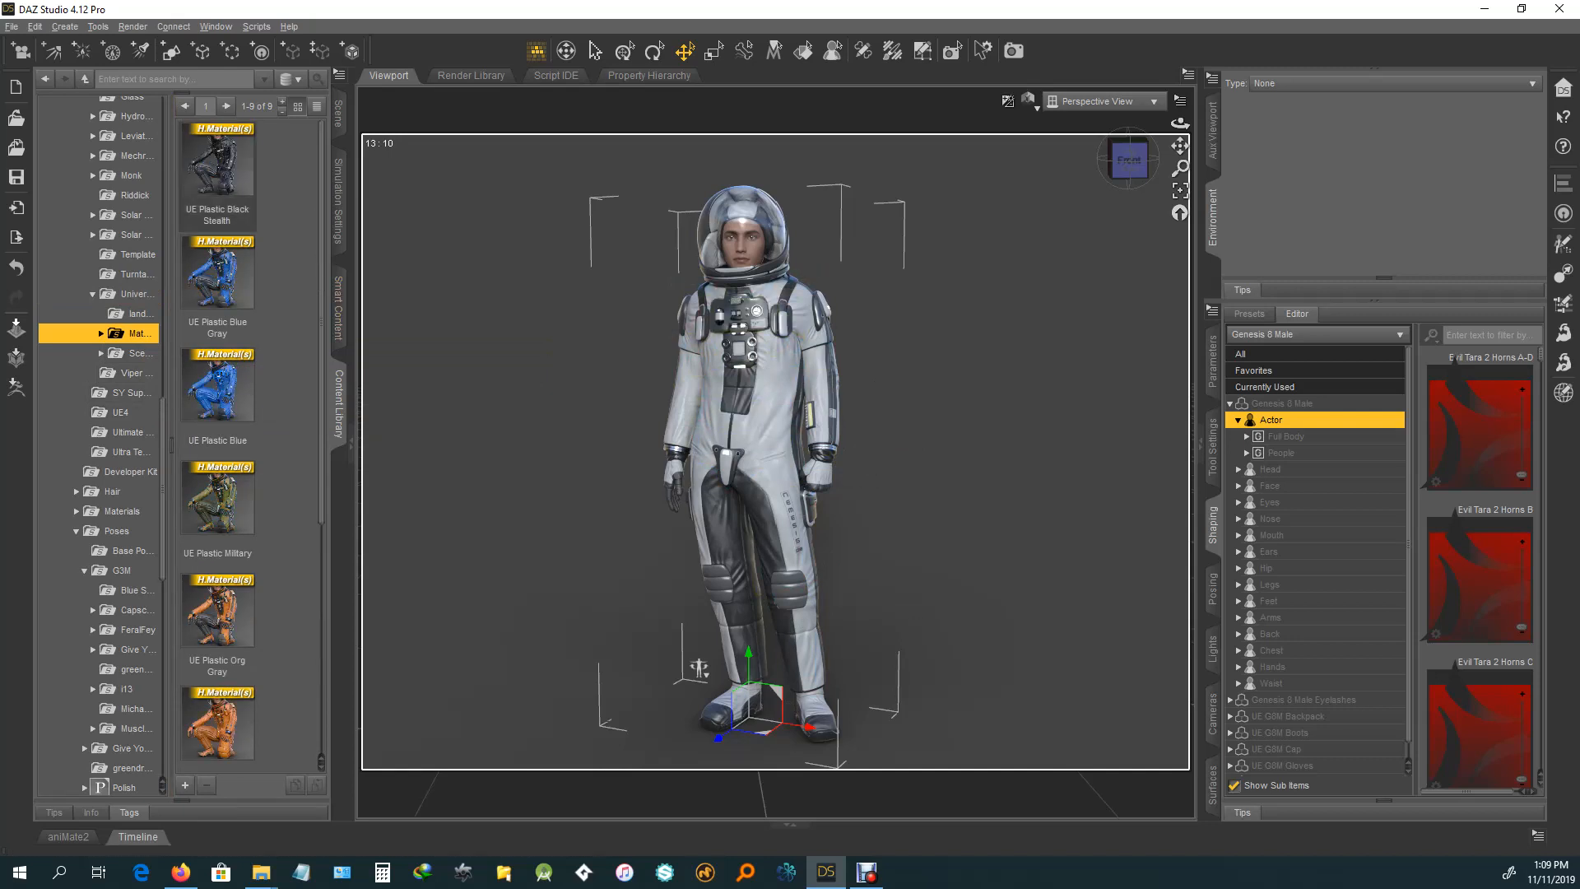
left_click(218, 161)
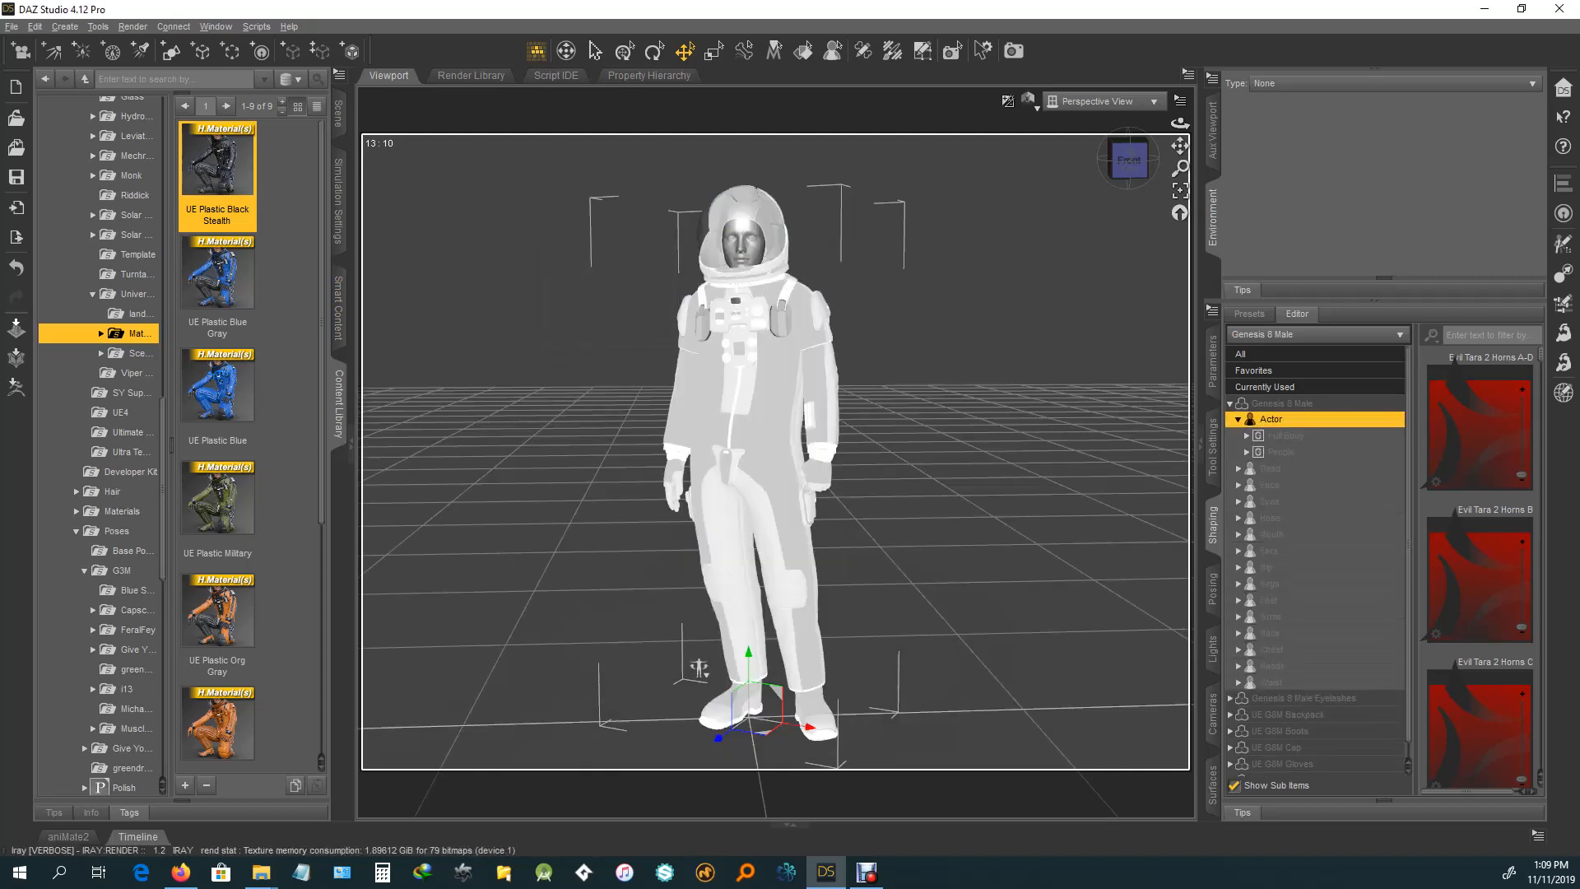
double_click(216, 156)
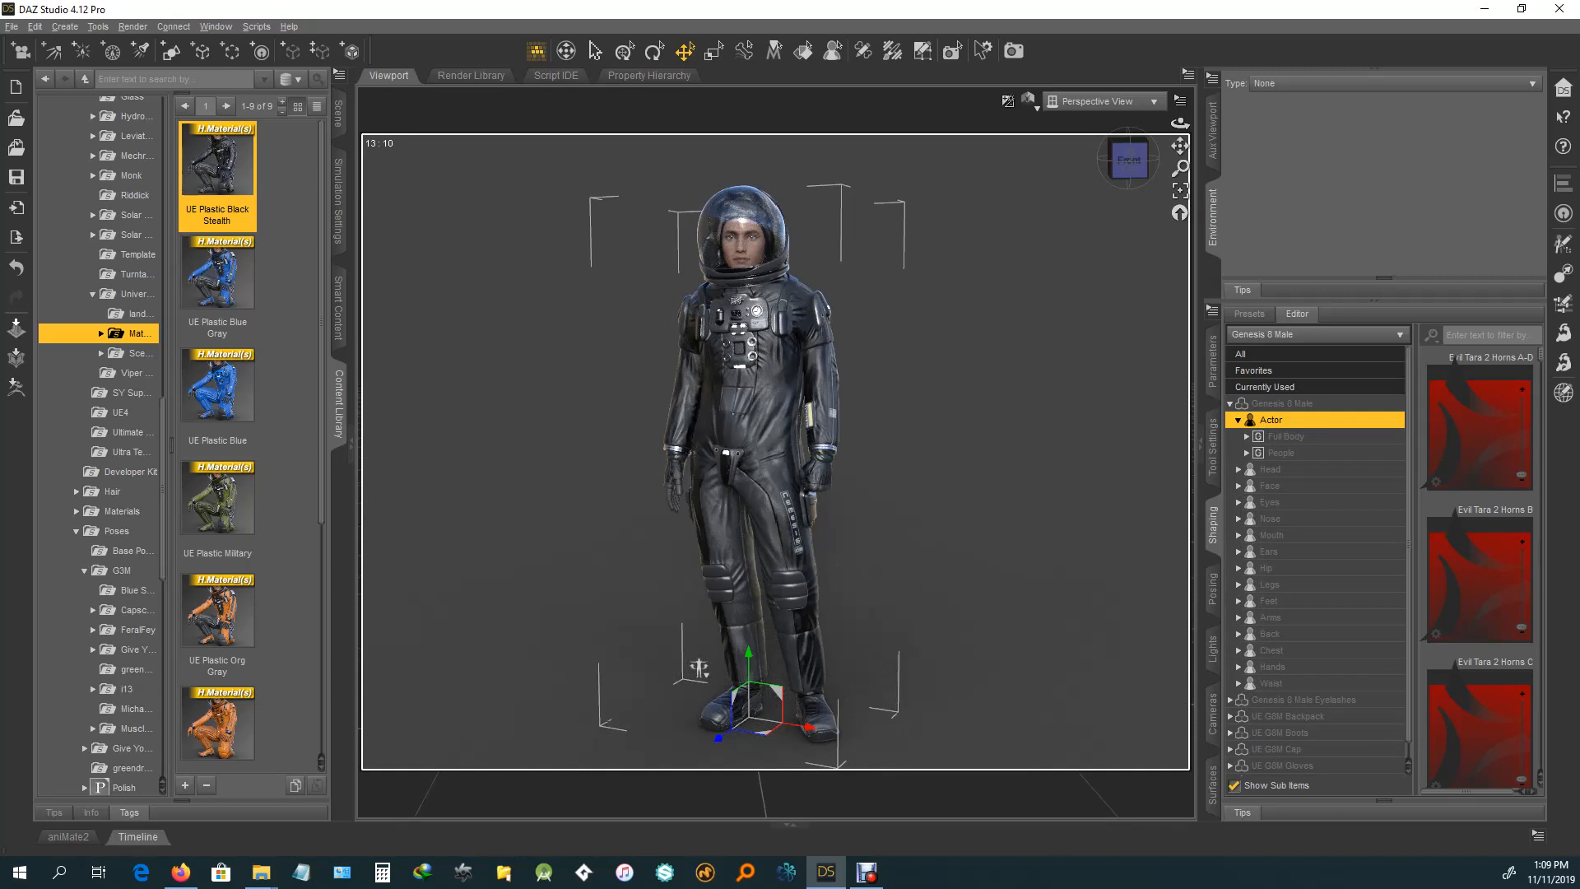
double_click(216, 272)
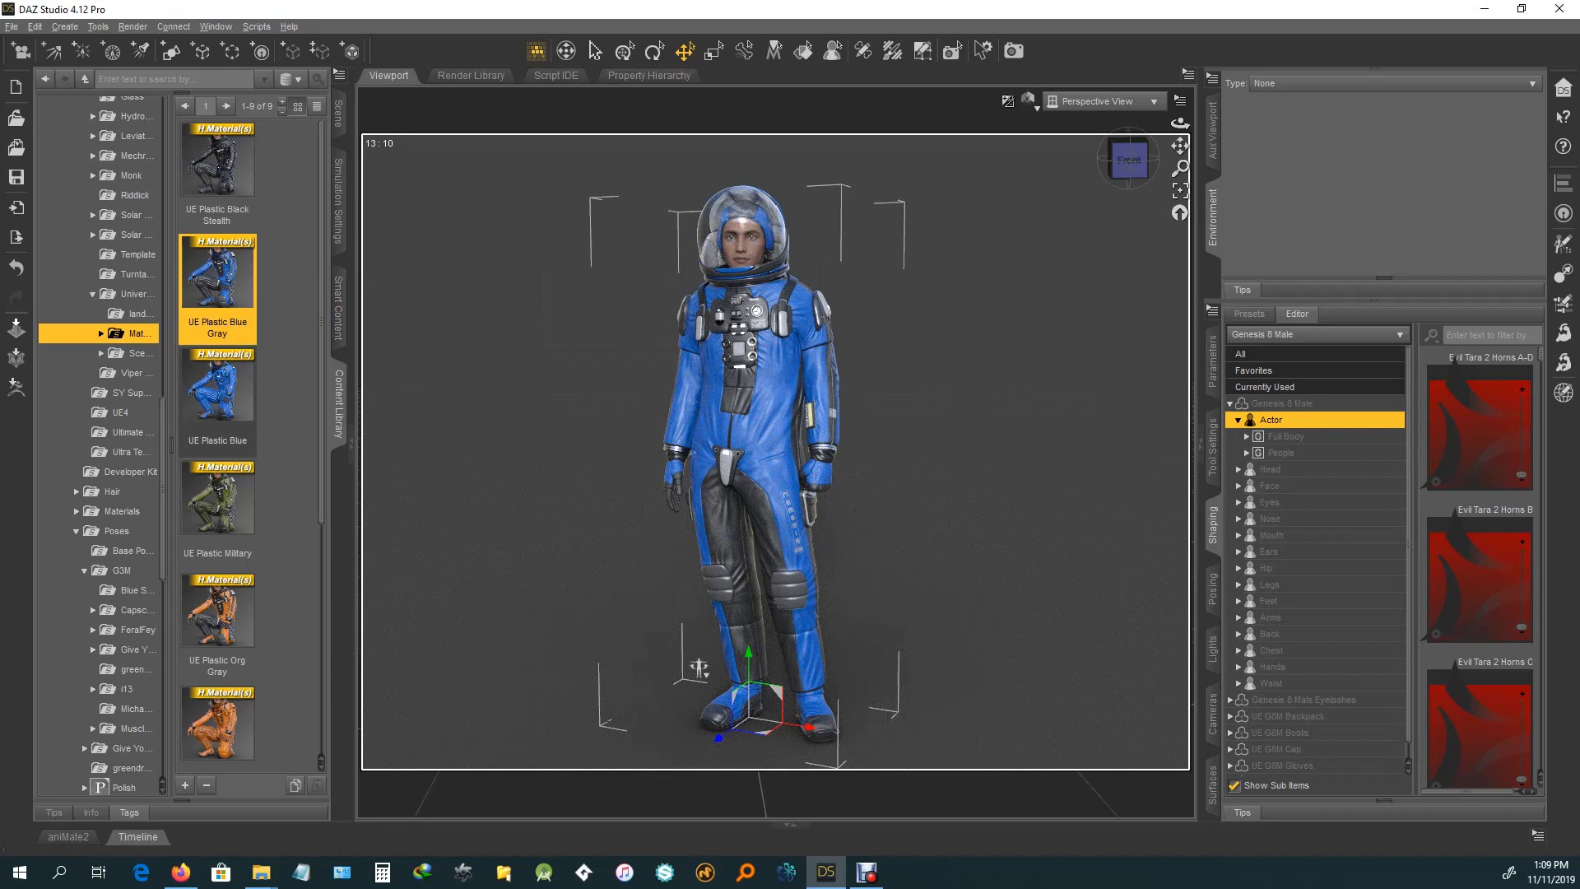
double_click(215, 391)
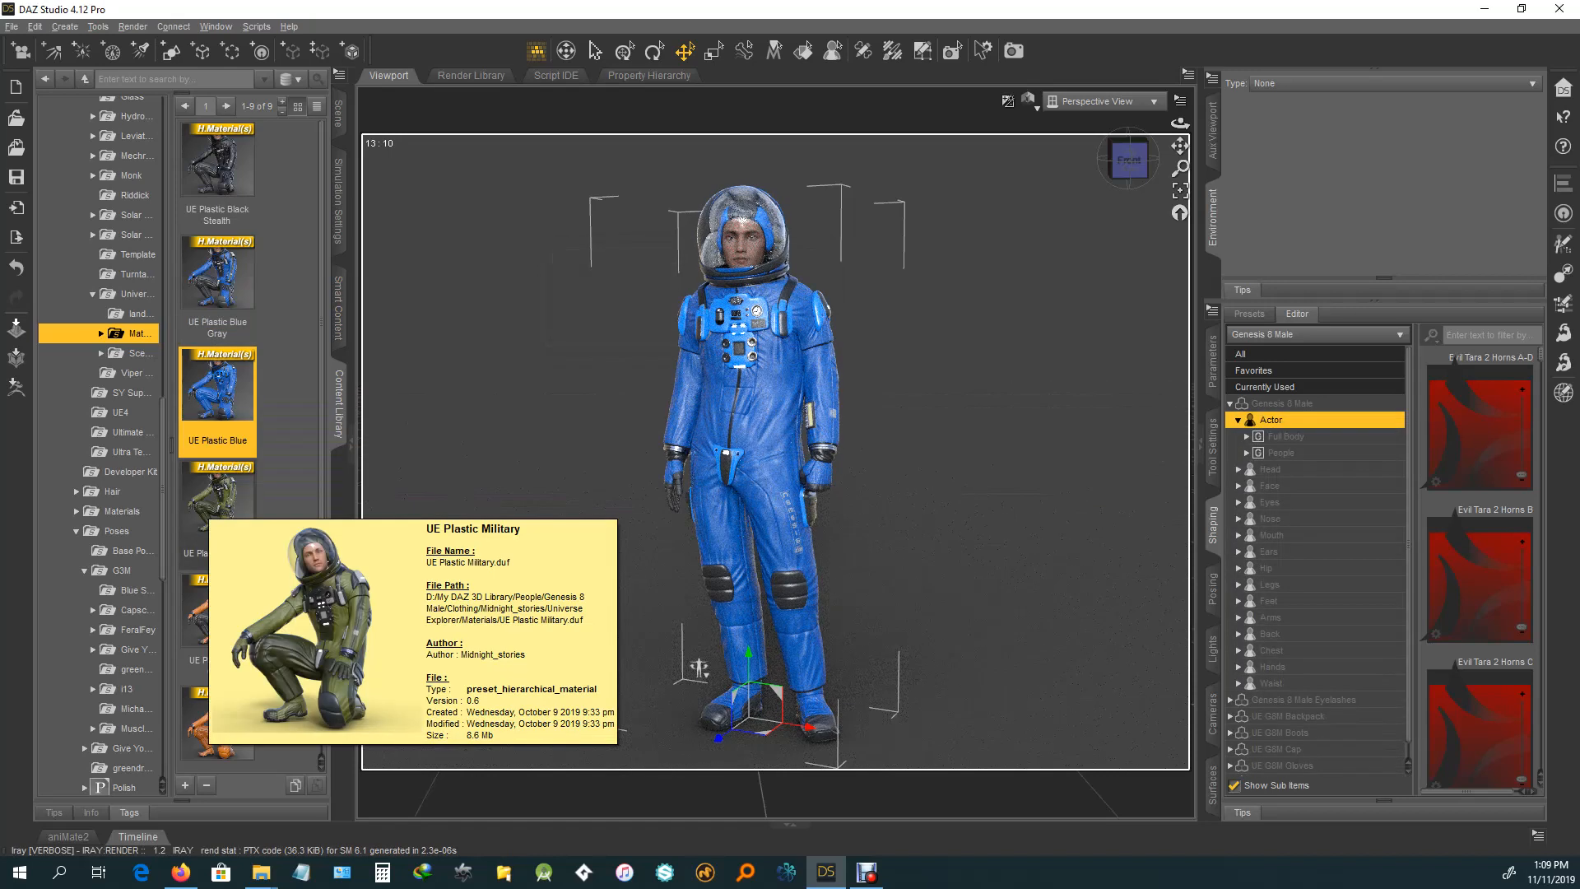
double_click(217, 503)
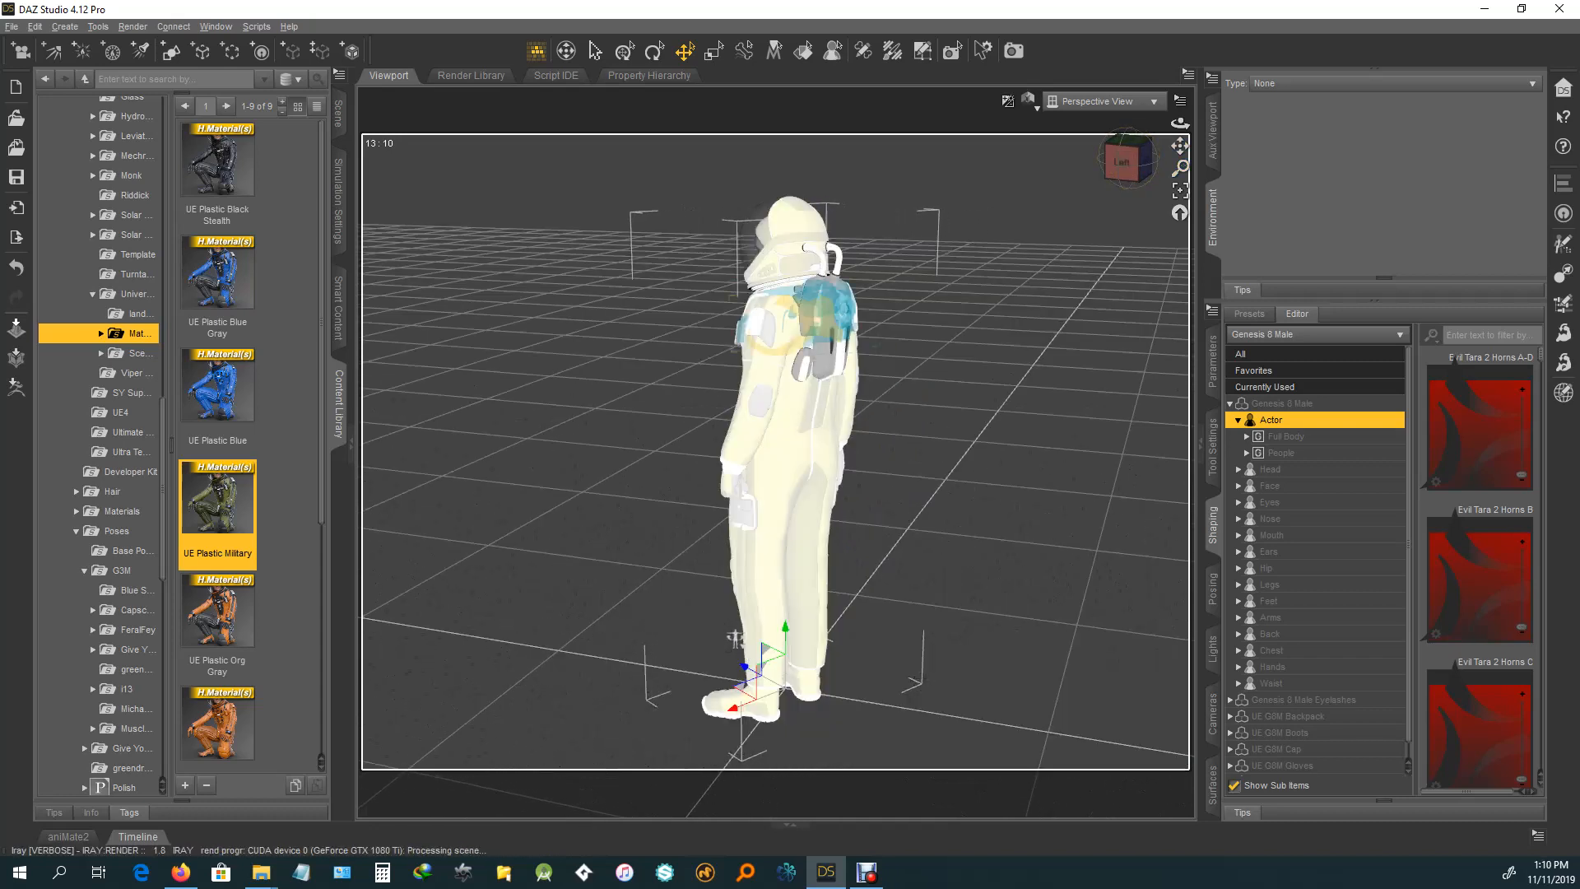
Step: Try orange, red-white and white-gray presets, ending with UE Plastic White
double_click(216, 615)
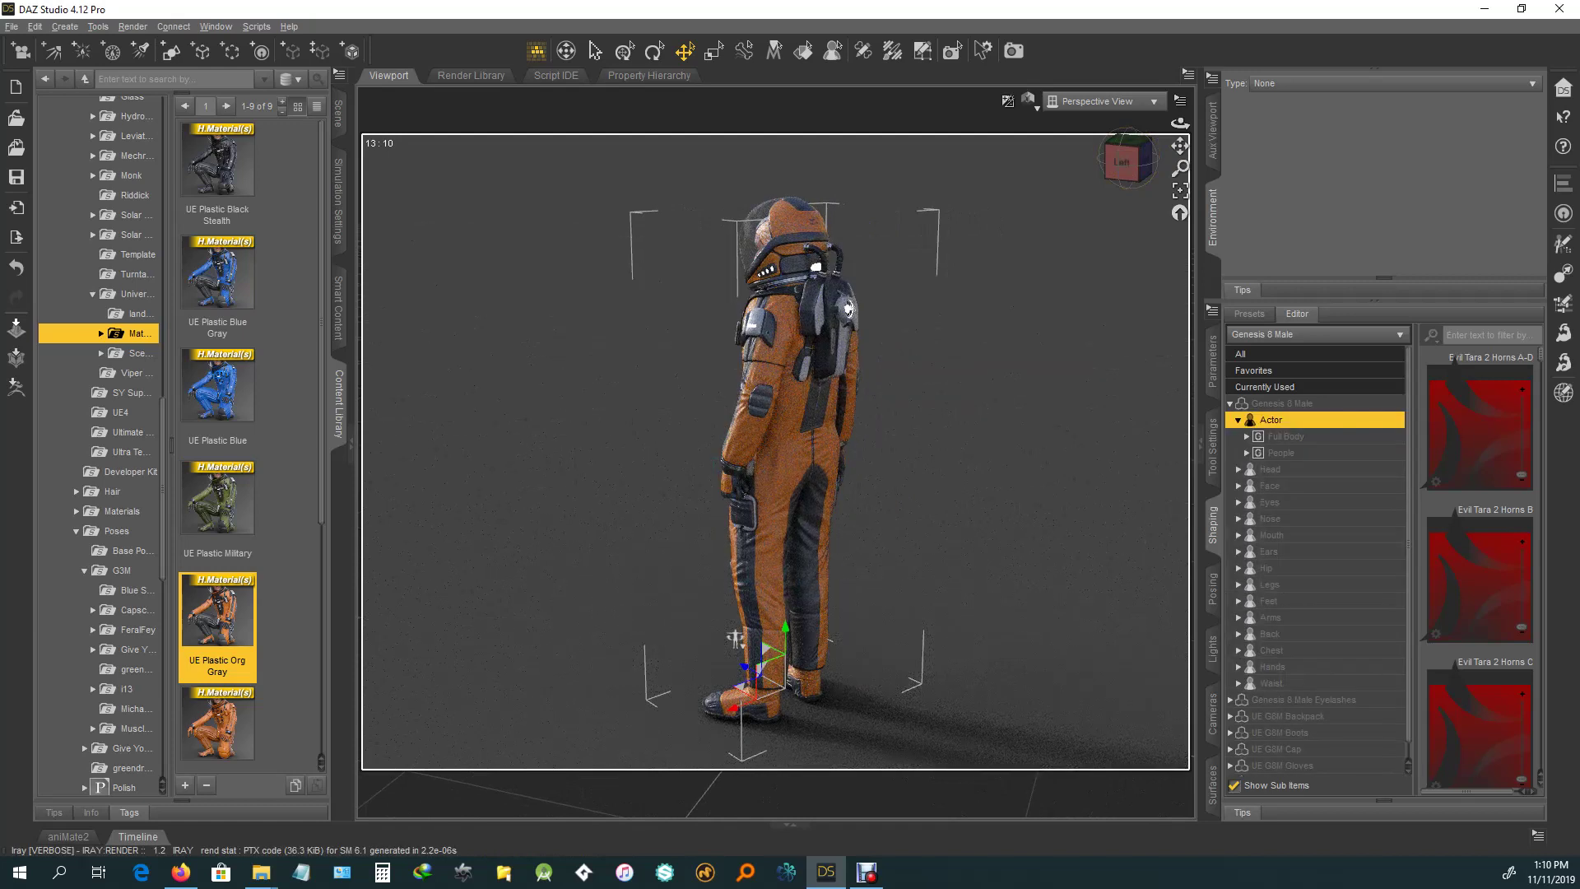
double_click(216, 726)
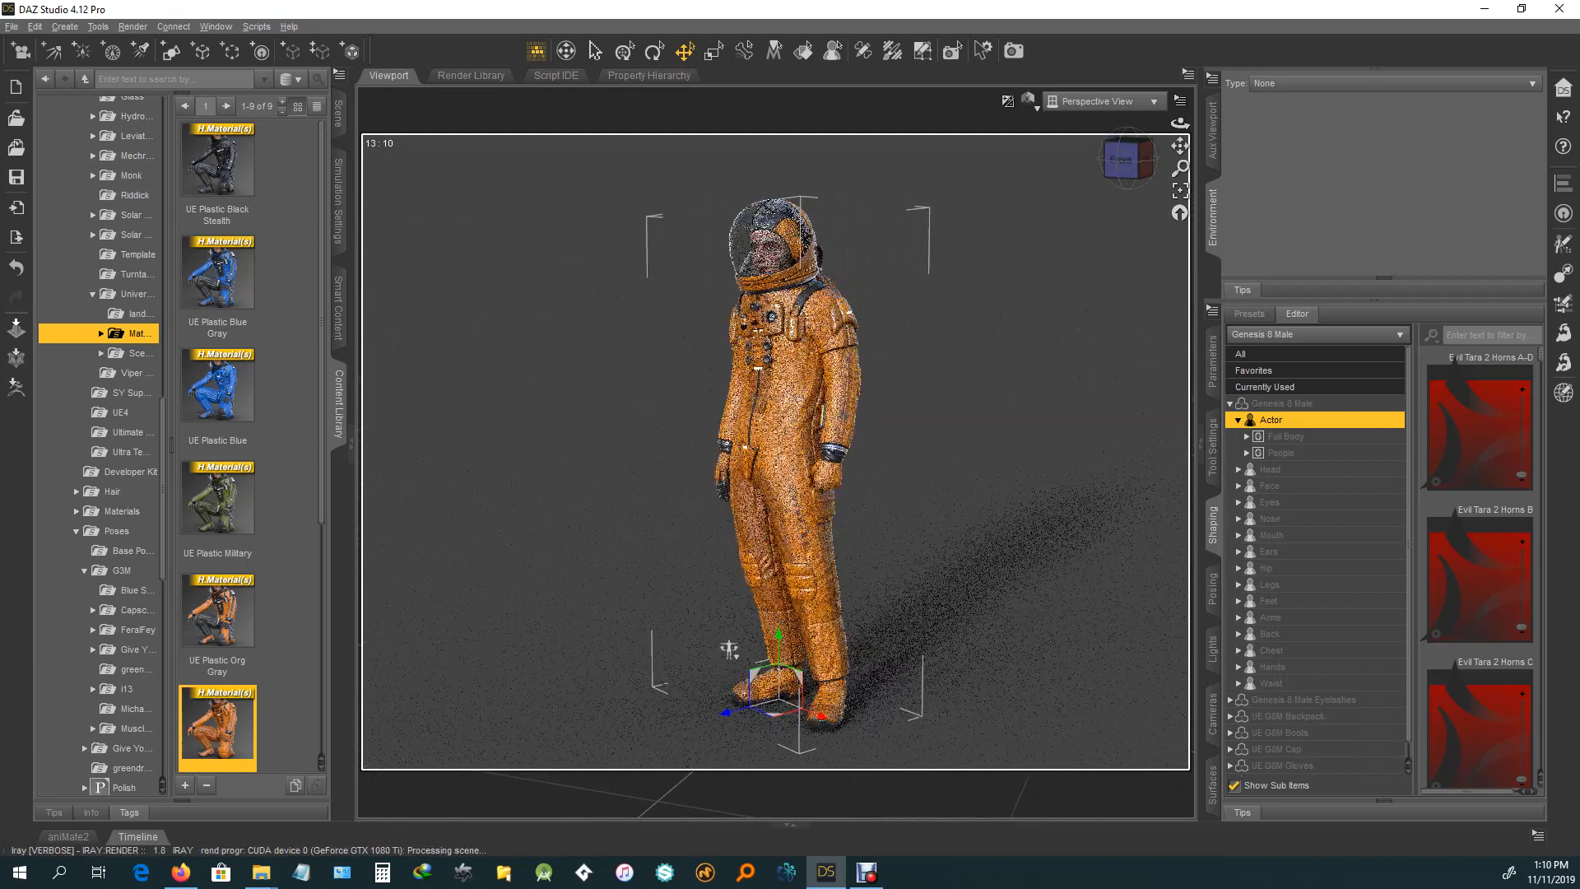
scroll("down", 3)
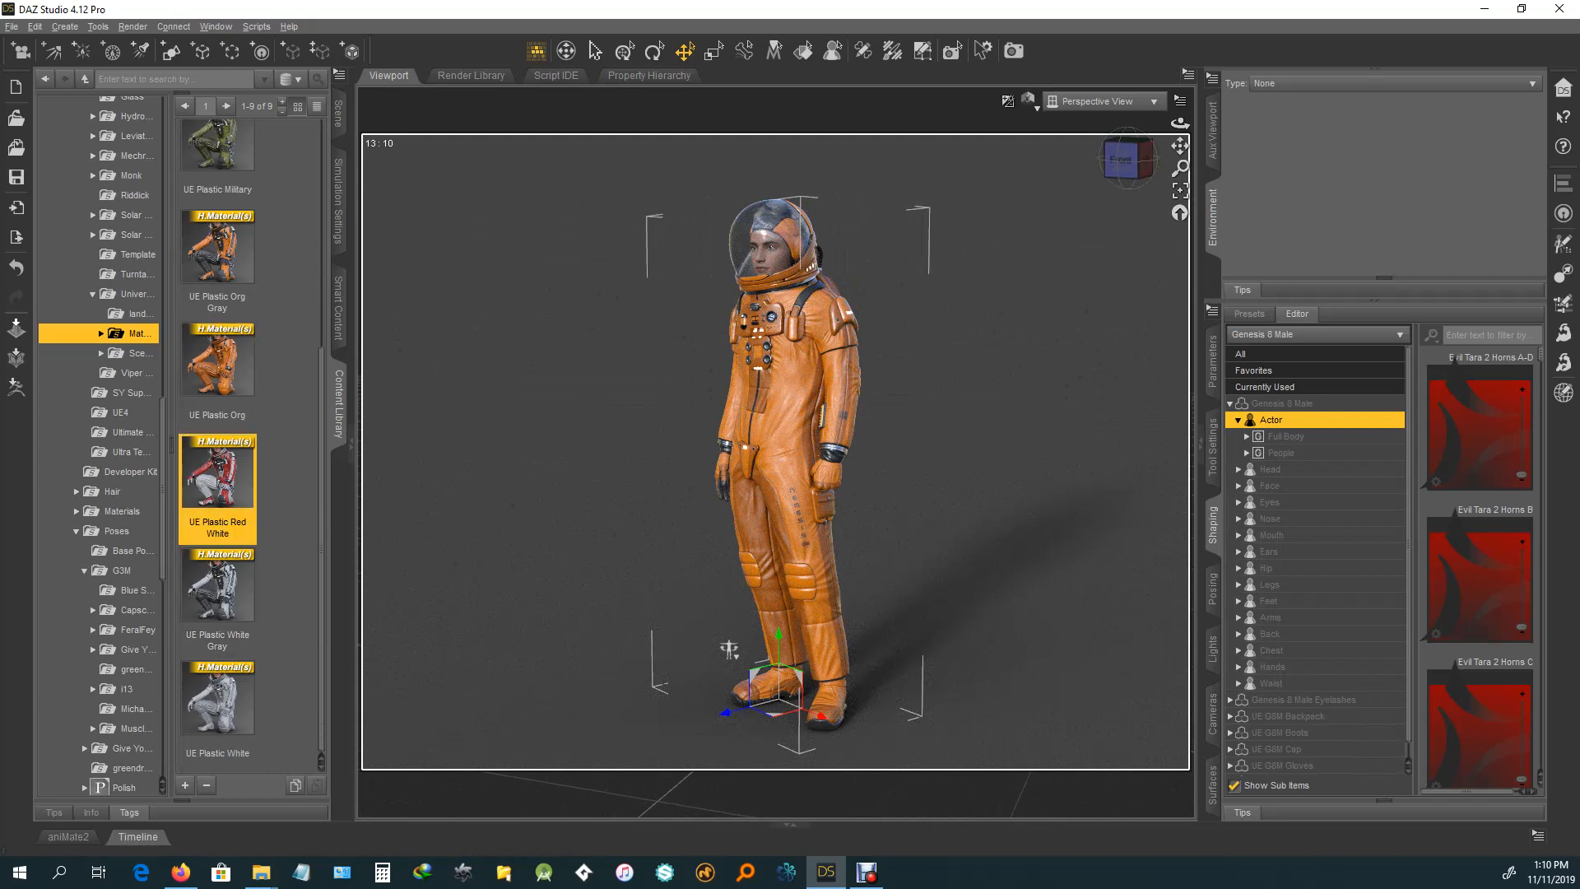
double_click(217, 474)
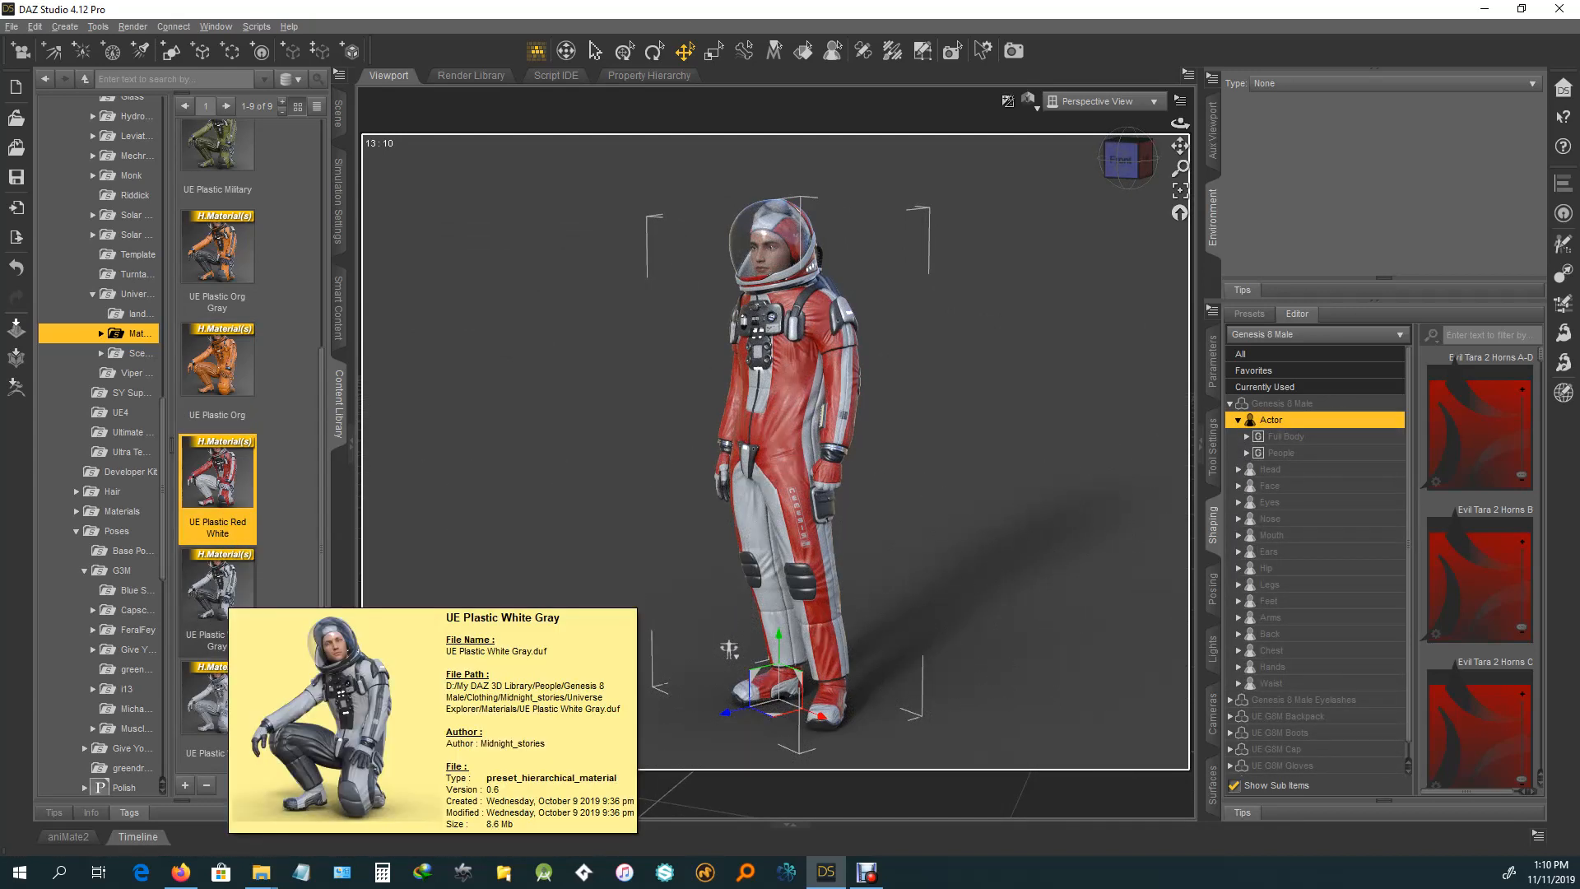
double_click(217, 584)
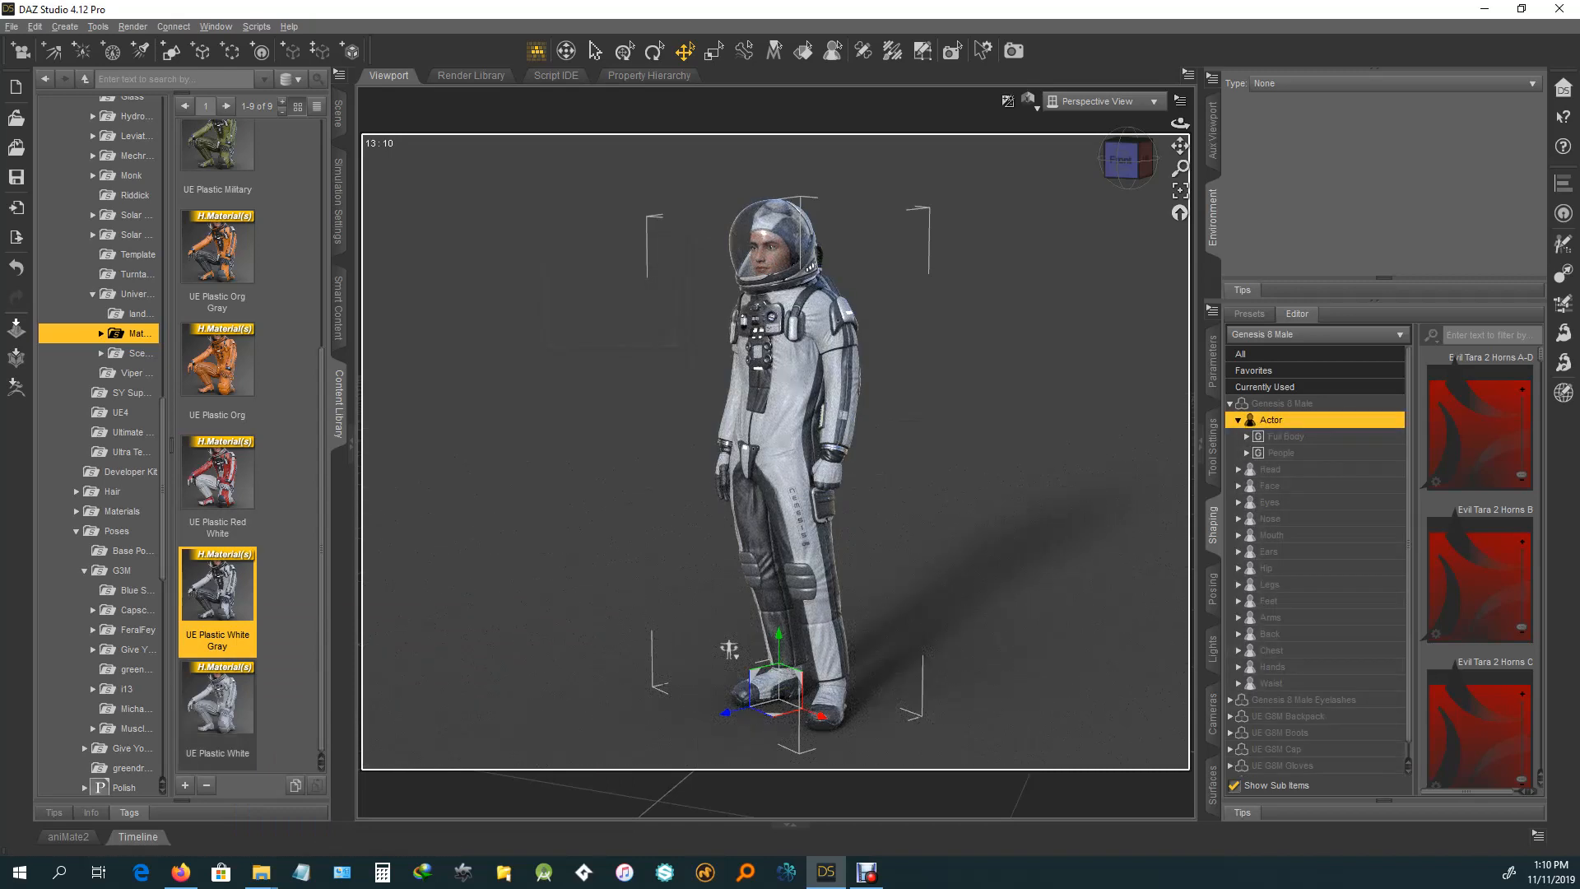
double_click(217, 705)
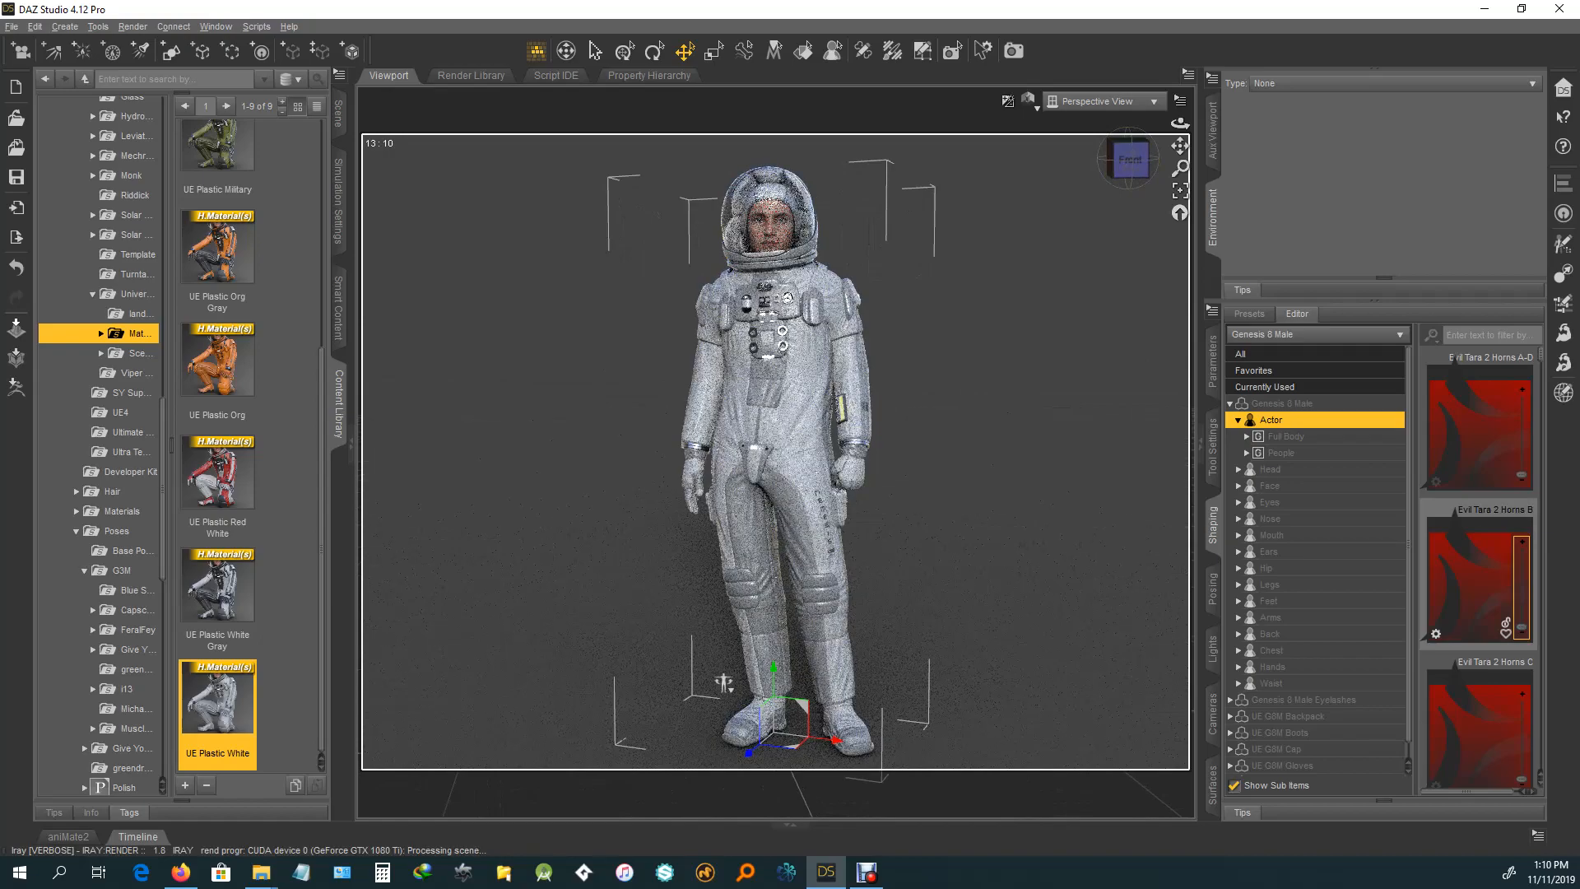
Step: Show Actor > People shape presets in the Shaping Editor and scroll through them
left_click(1280, 452)
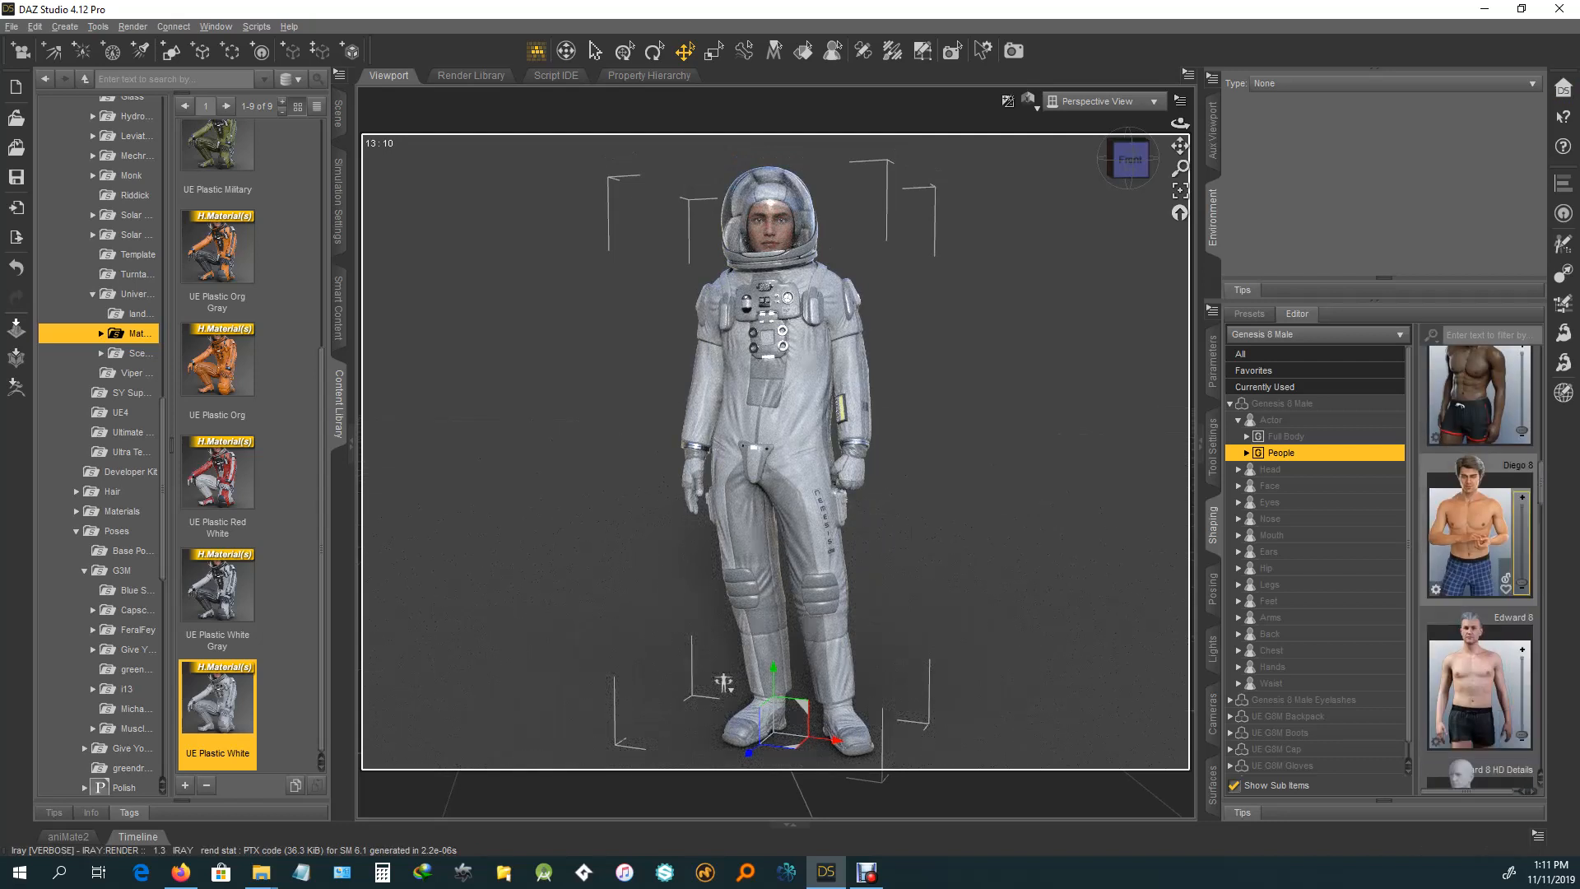
scroll("down", 3)
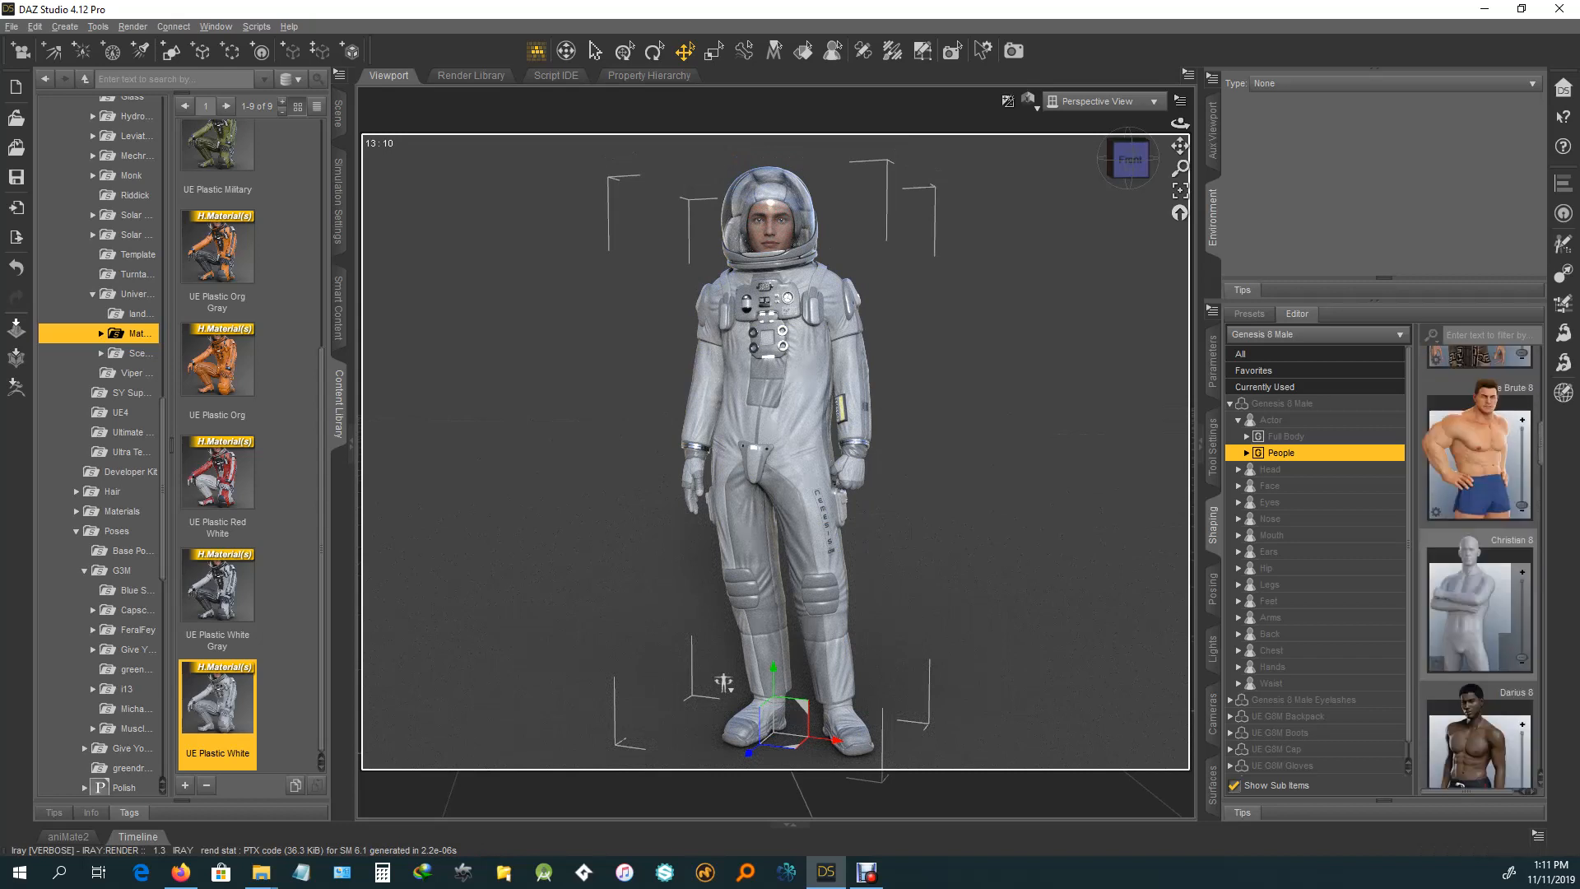
scroll("down", 3)
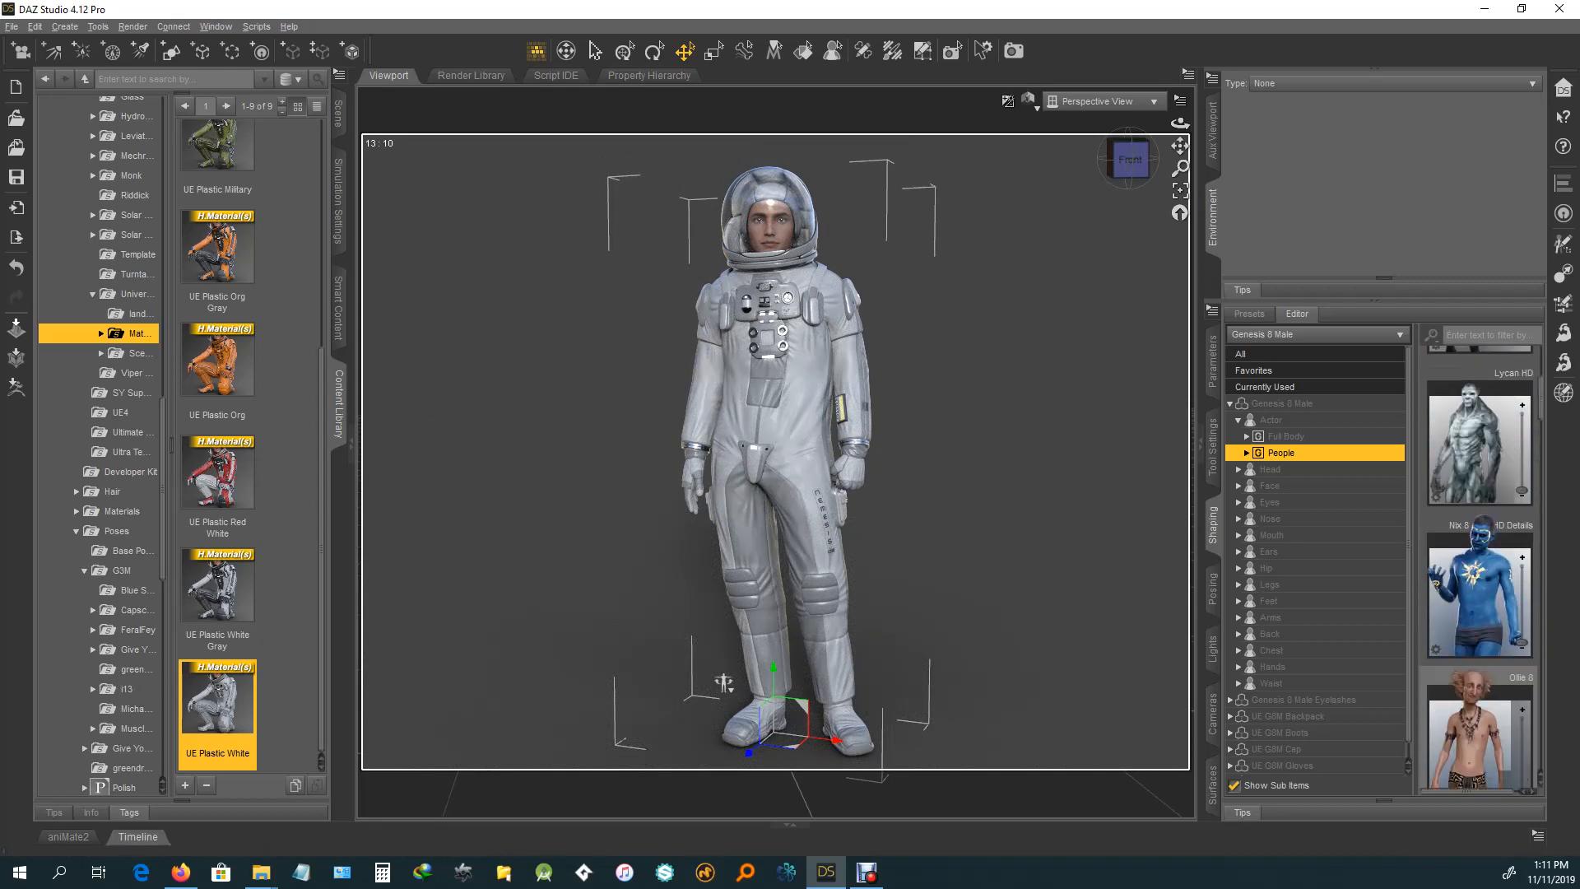
scroll("down", 3)
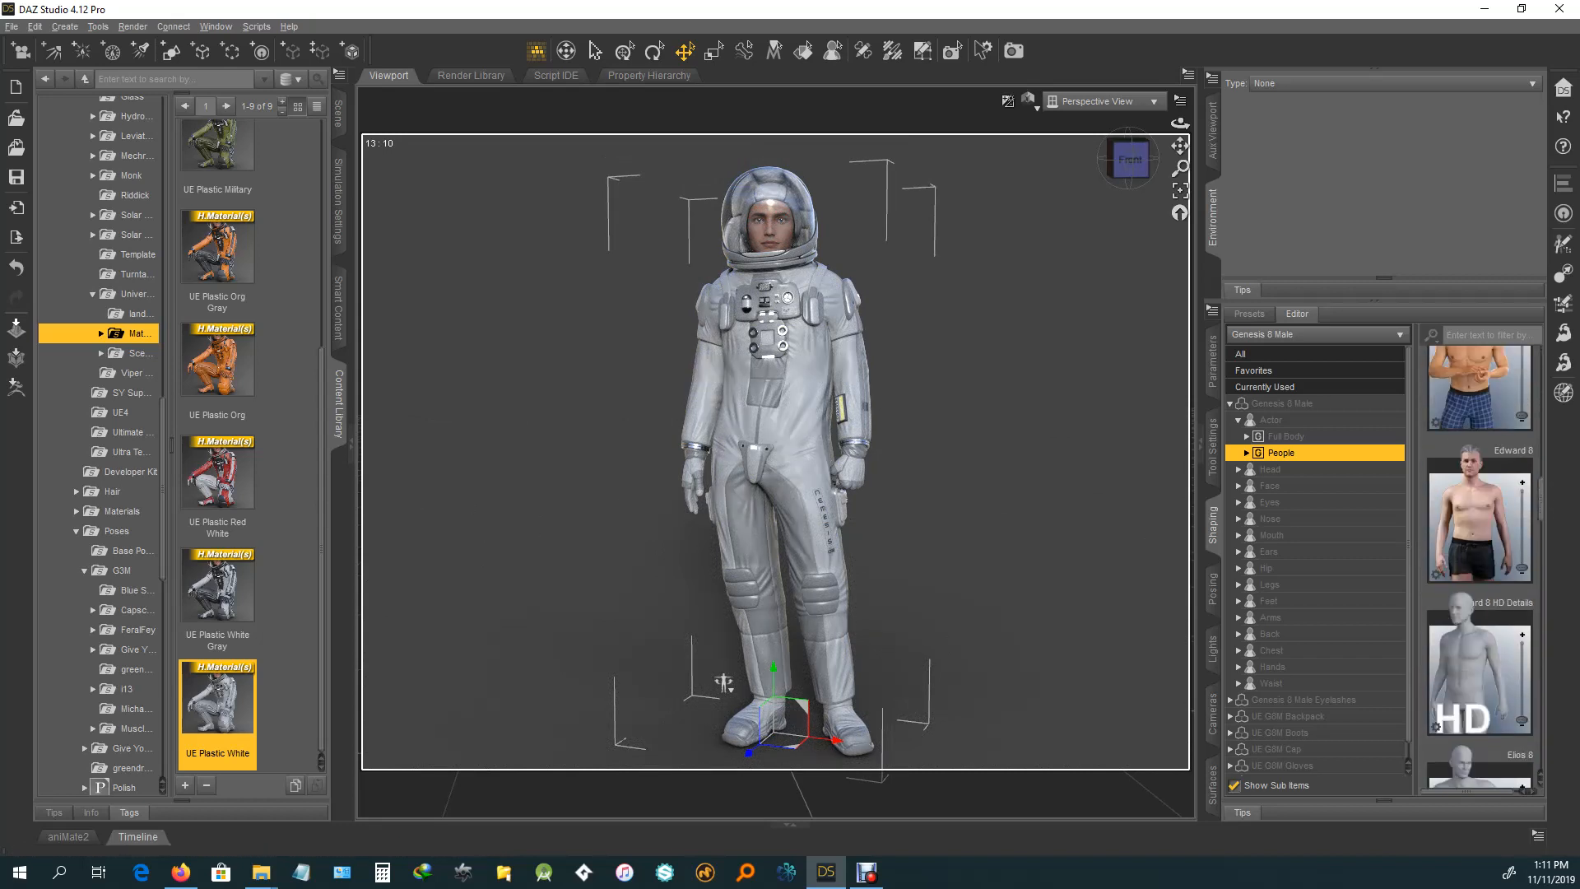
scroll("down", 3)
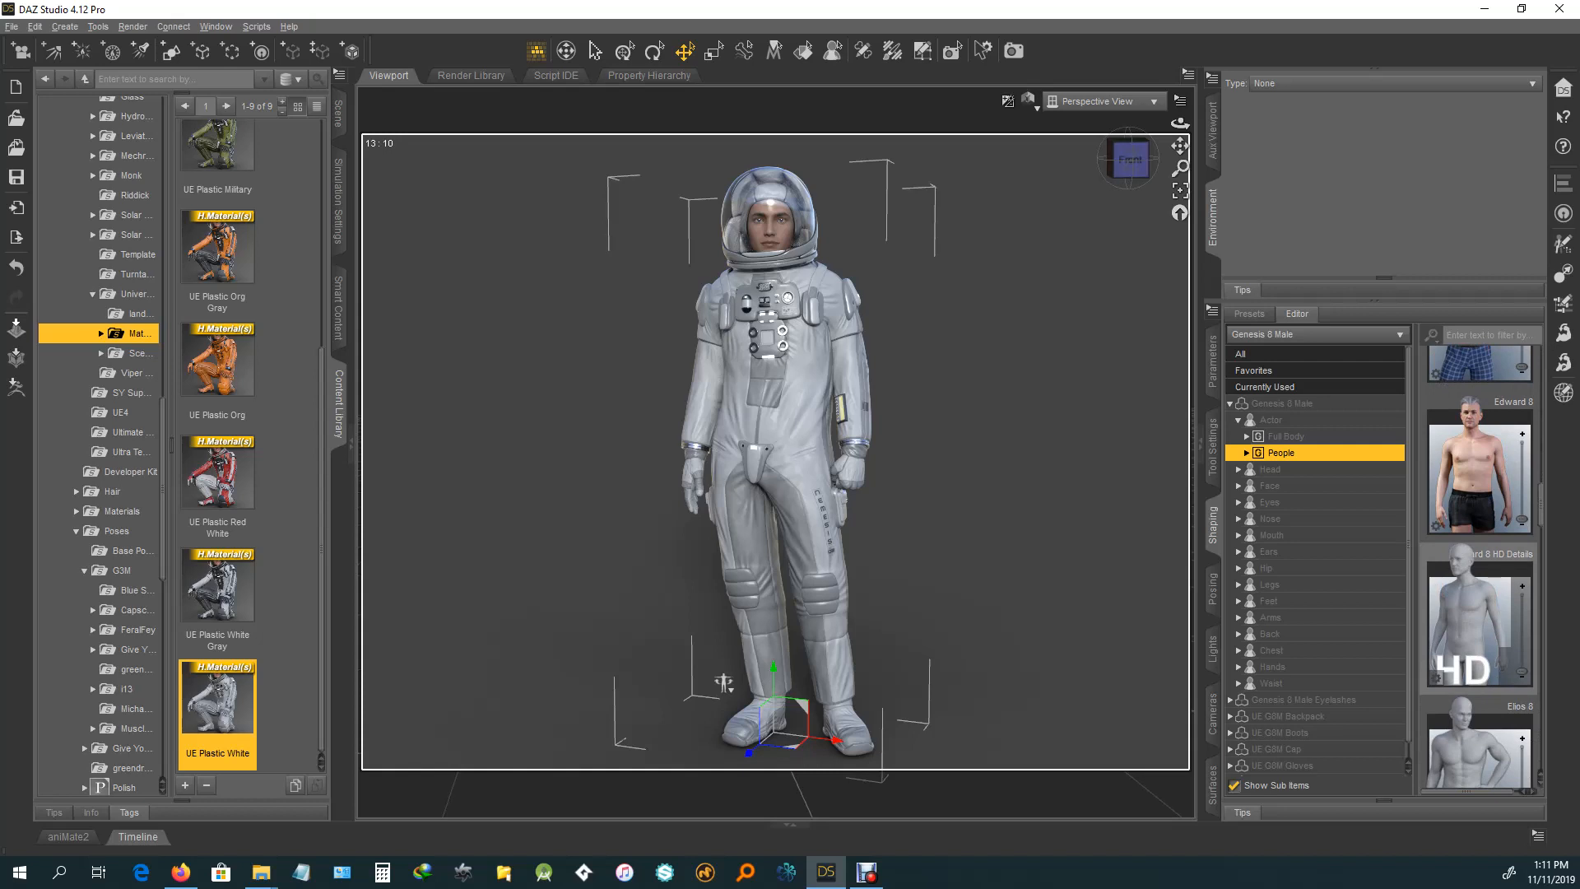
scroll("down", 3)
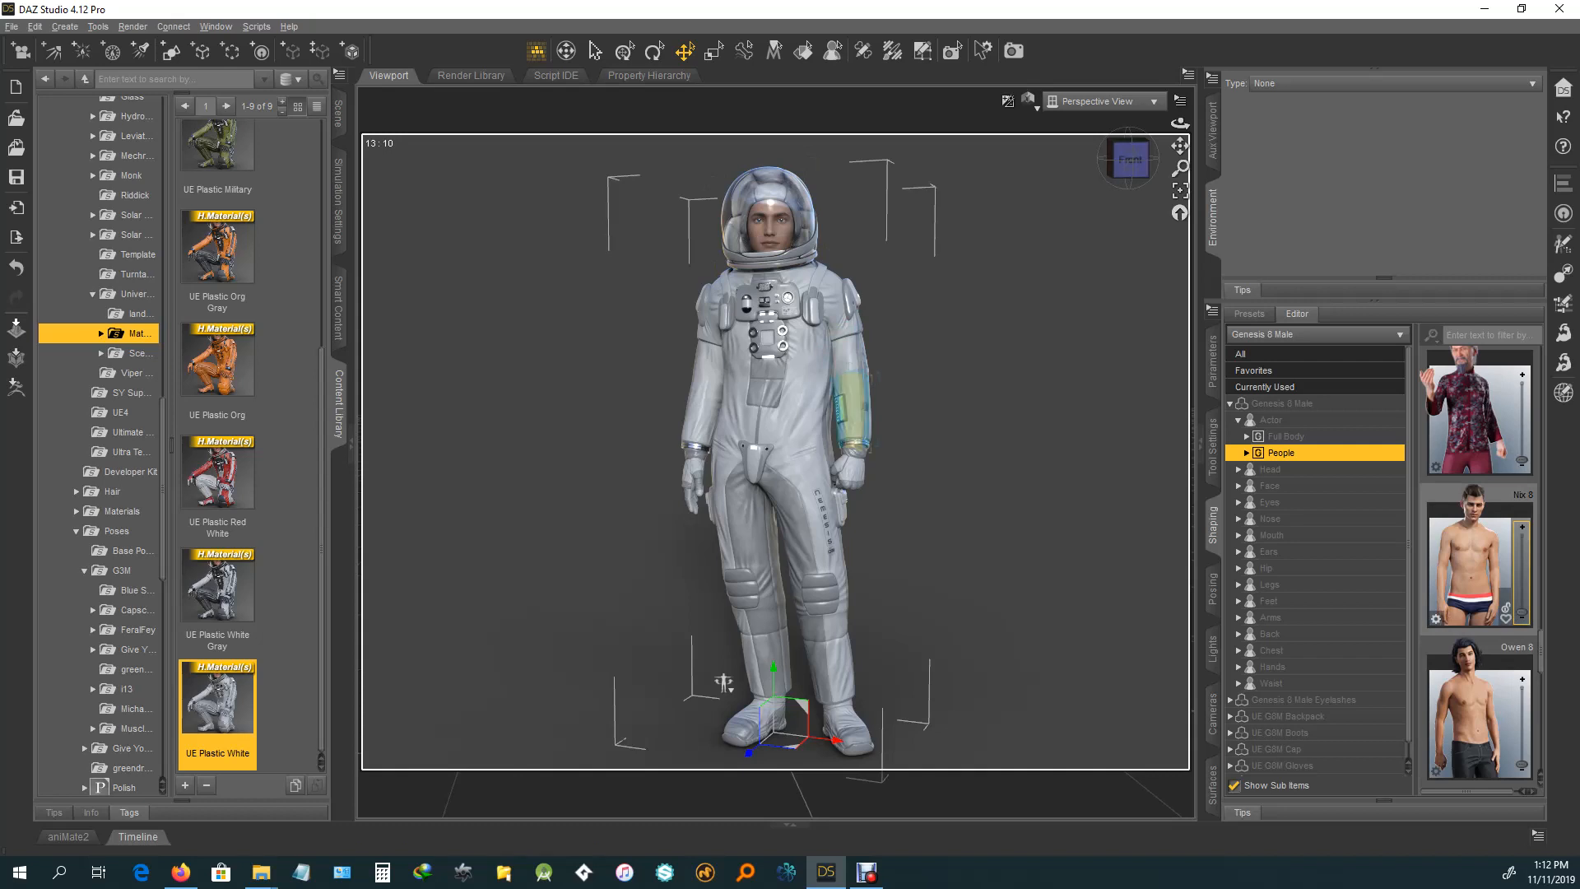
mouse_move(780, 333)
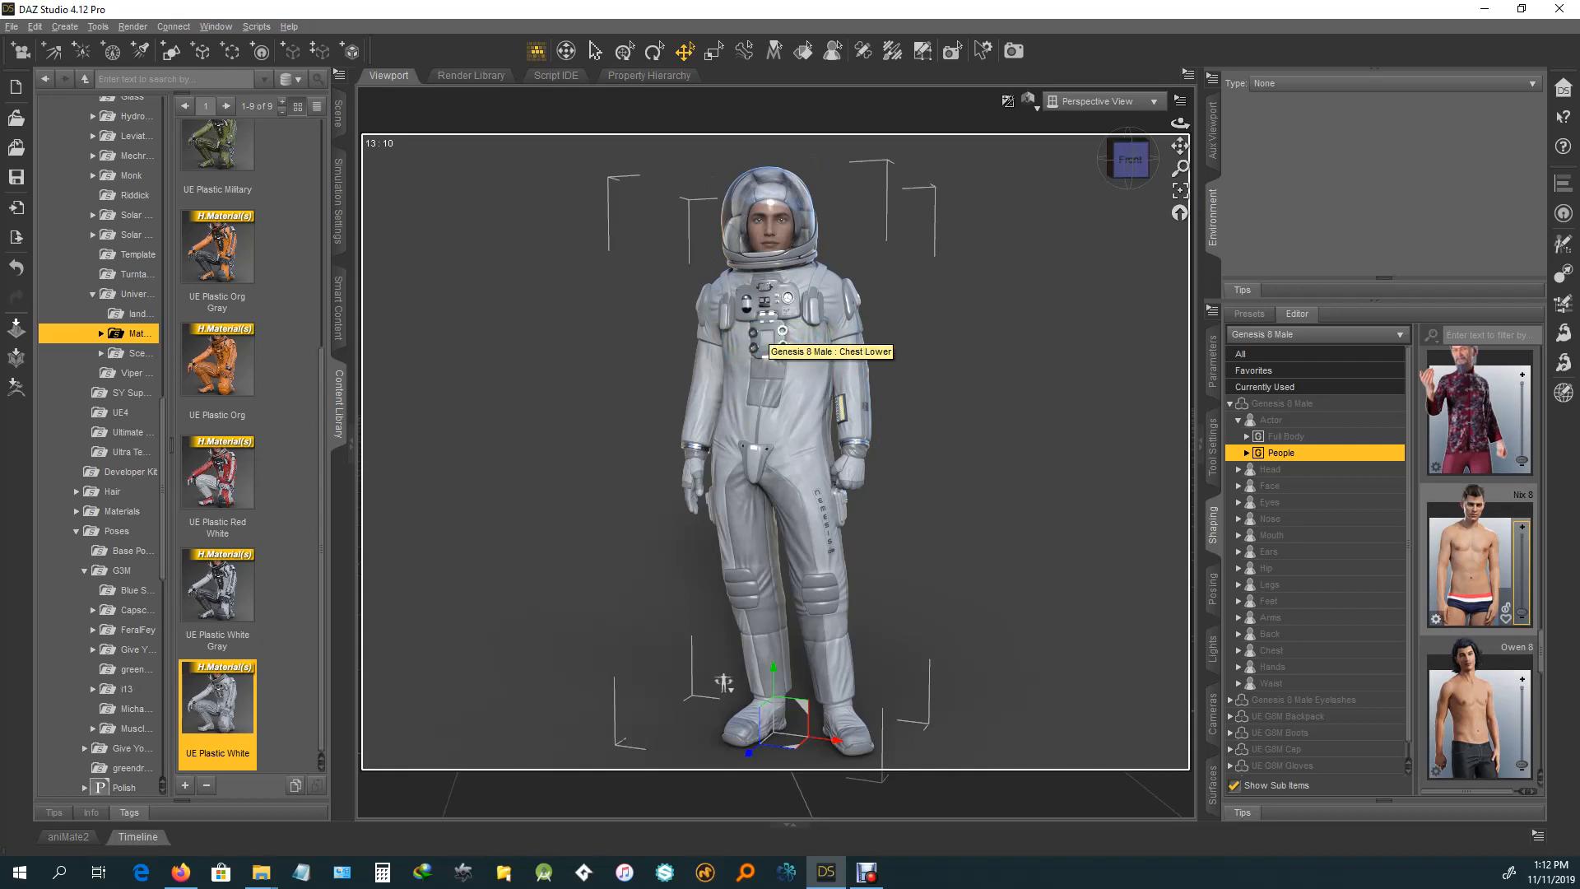
Step: Dial Landon 8 Body to 100% under Full Body, then show the Head shapes
left_click(1284, 435)
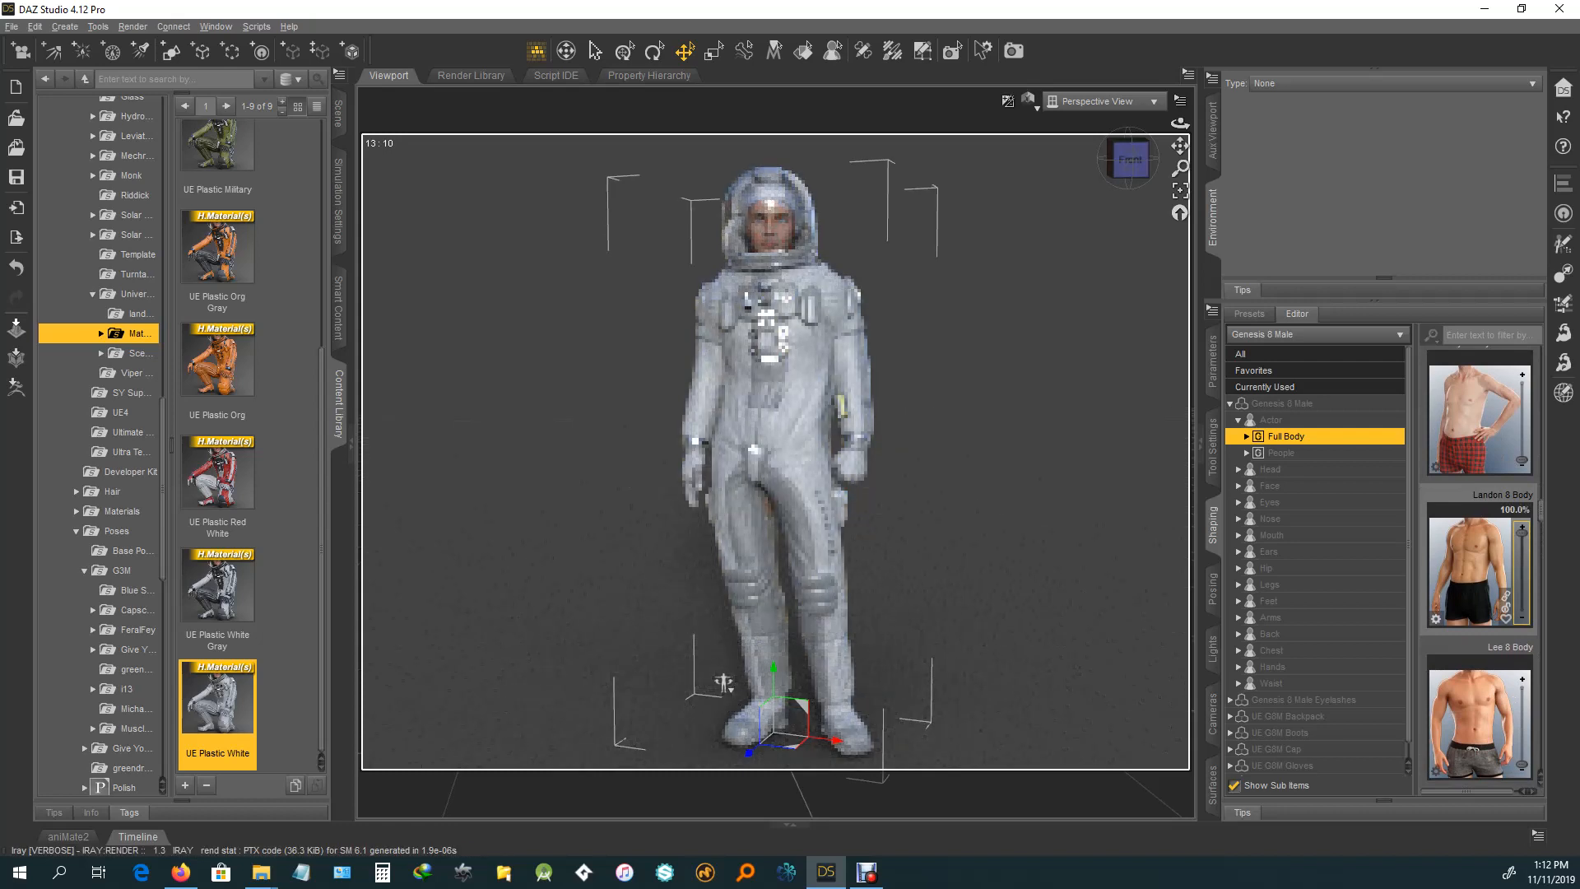
double_click(216, 697)
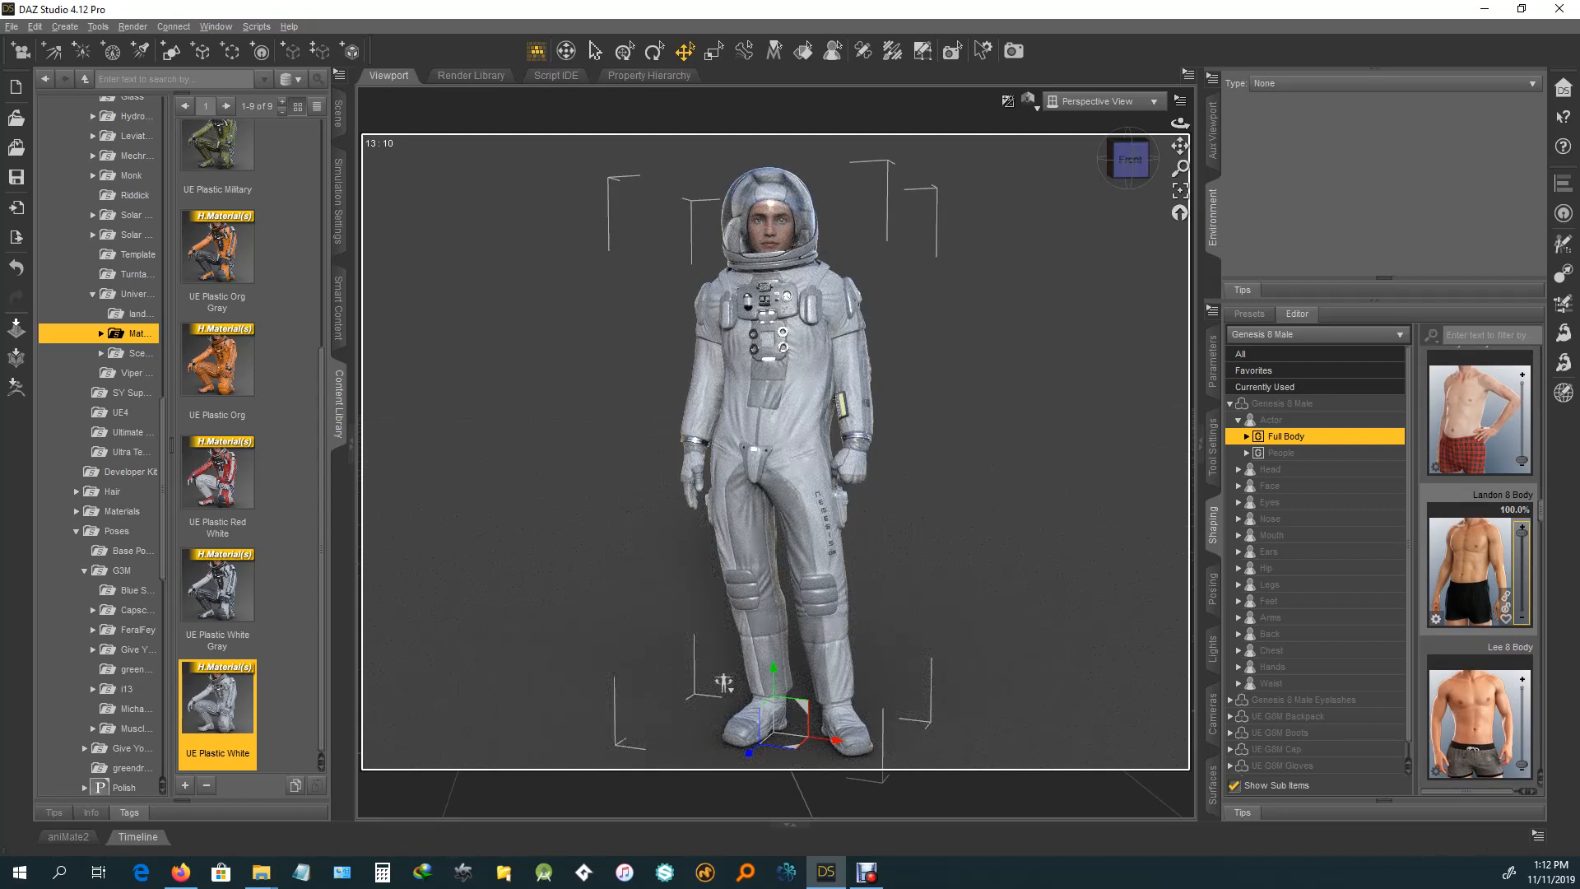
left_click(1269, 469)
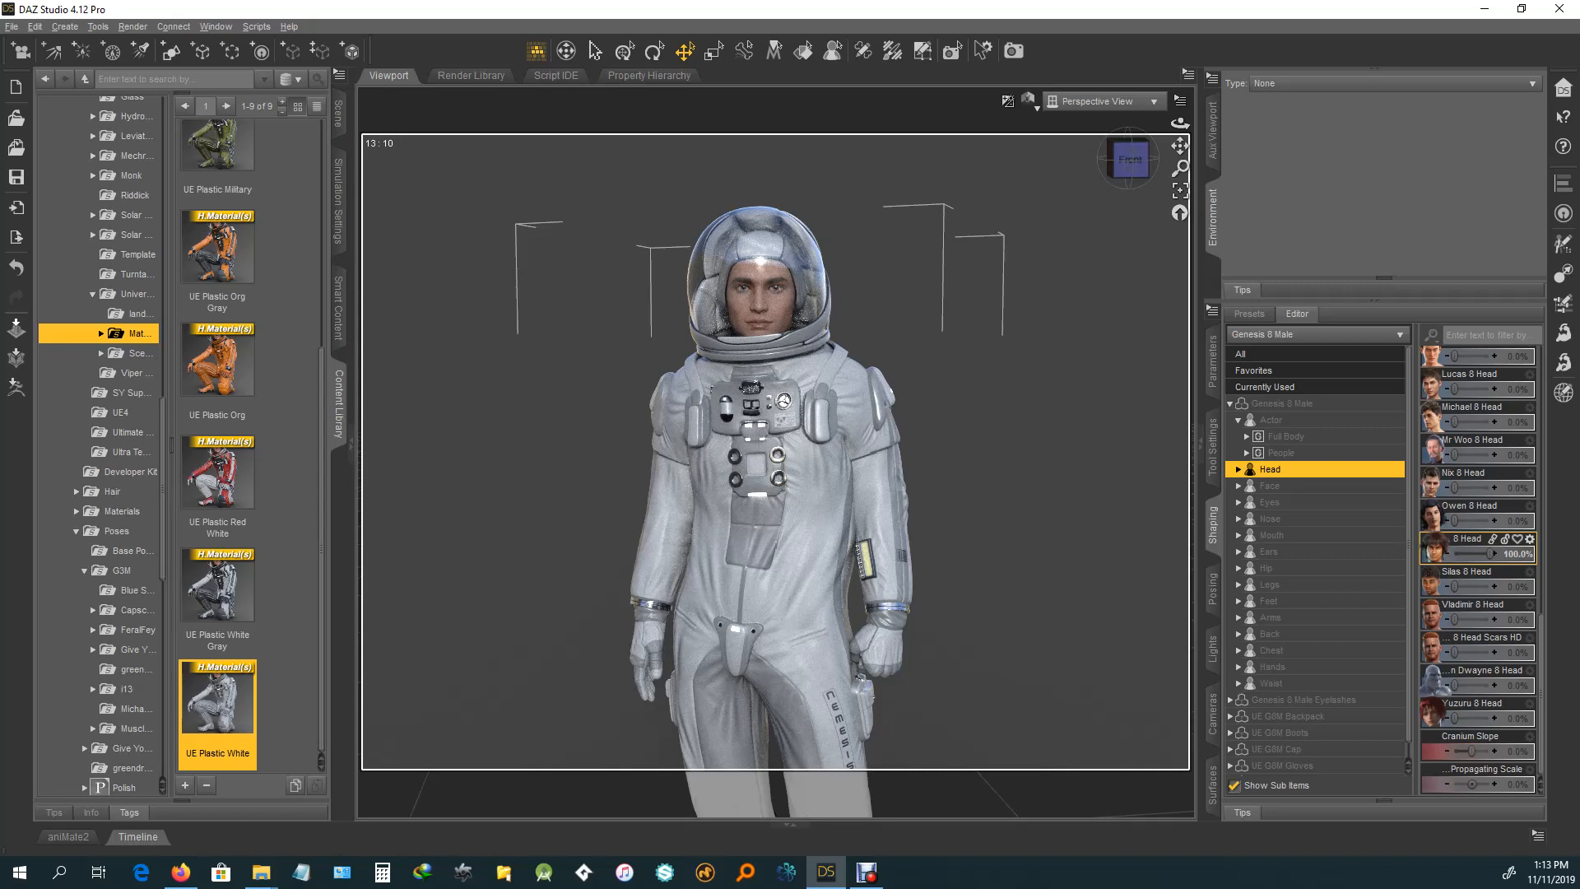
Step: Select the Sanjay 8 folder under Genesis 8 Male Characters in the Content Library
scroll("up", 3)
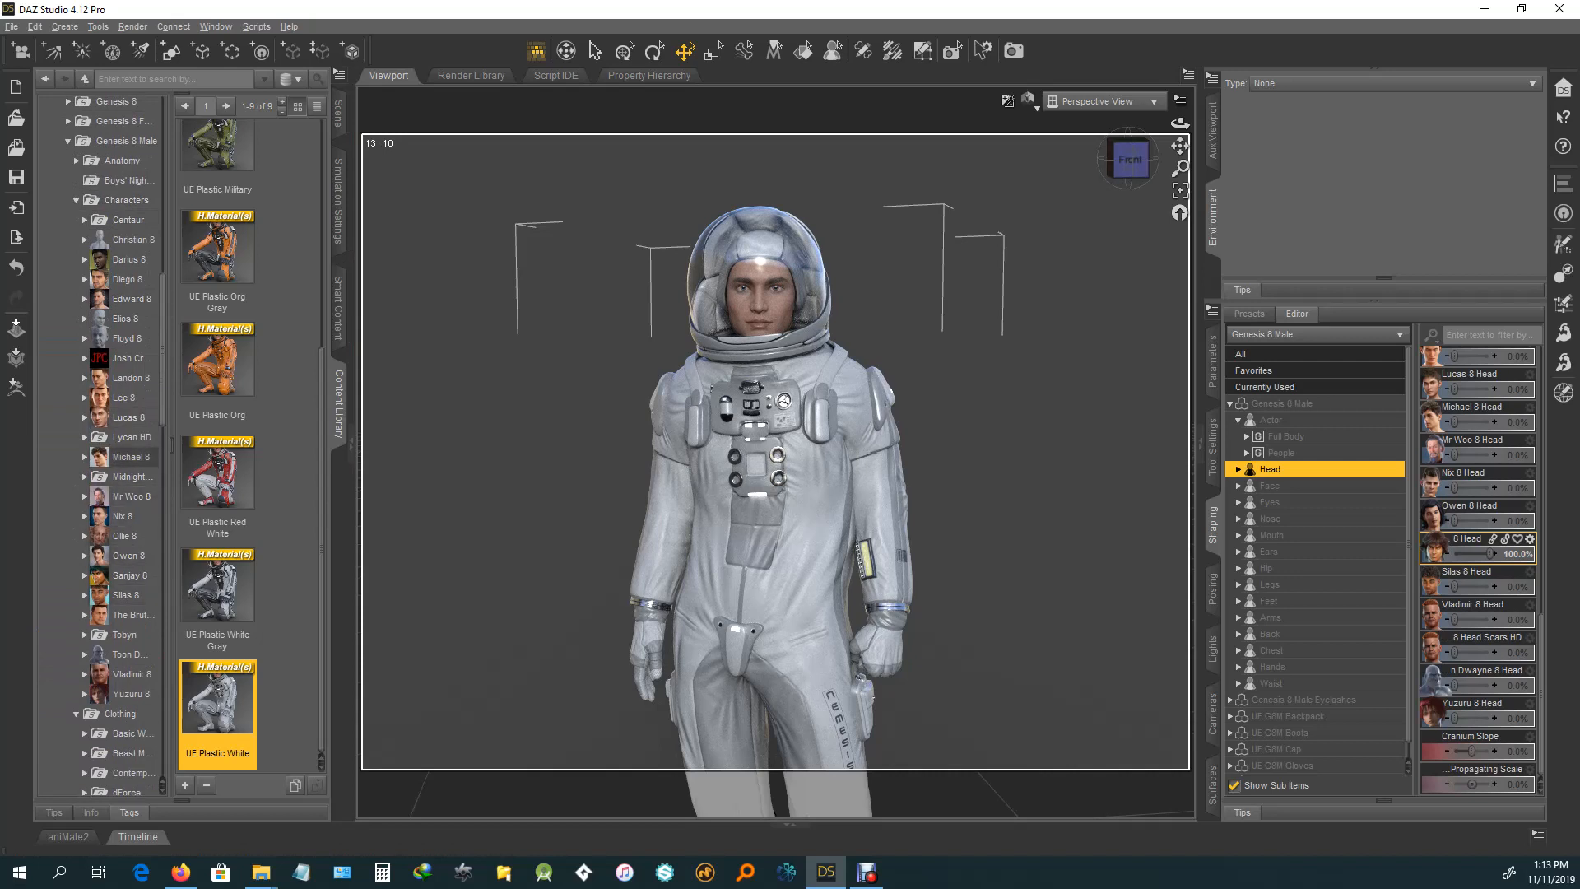
left_click(1475, 541)
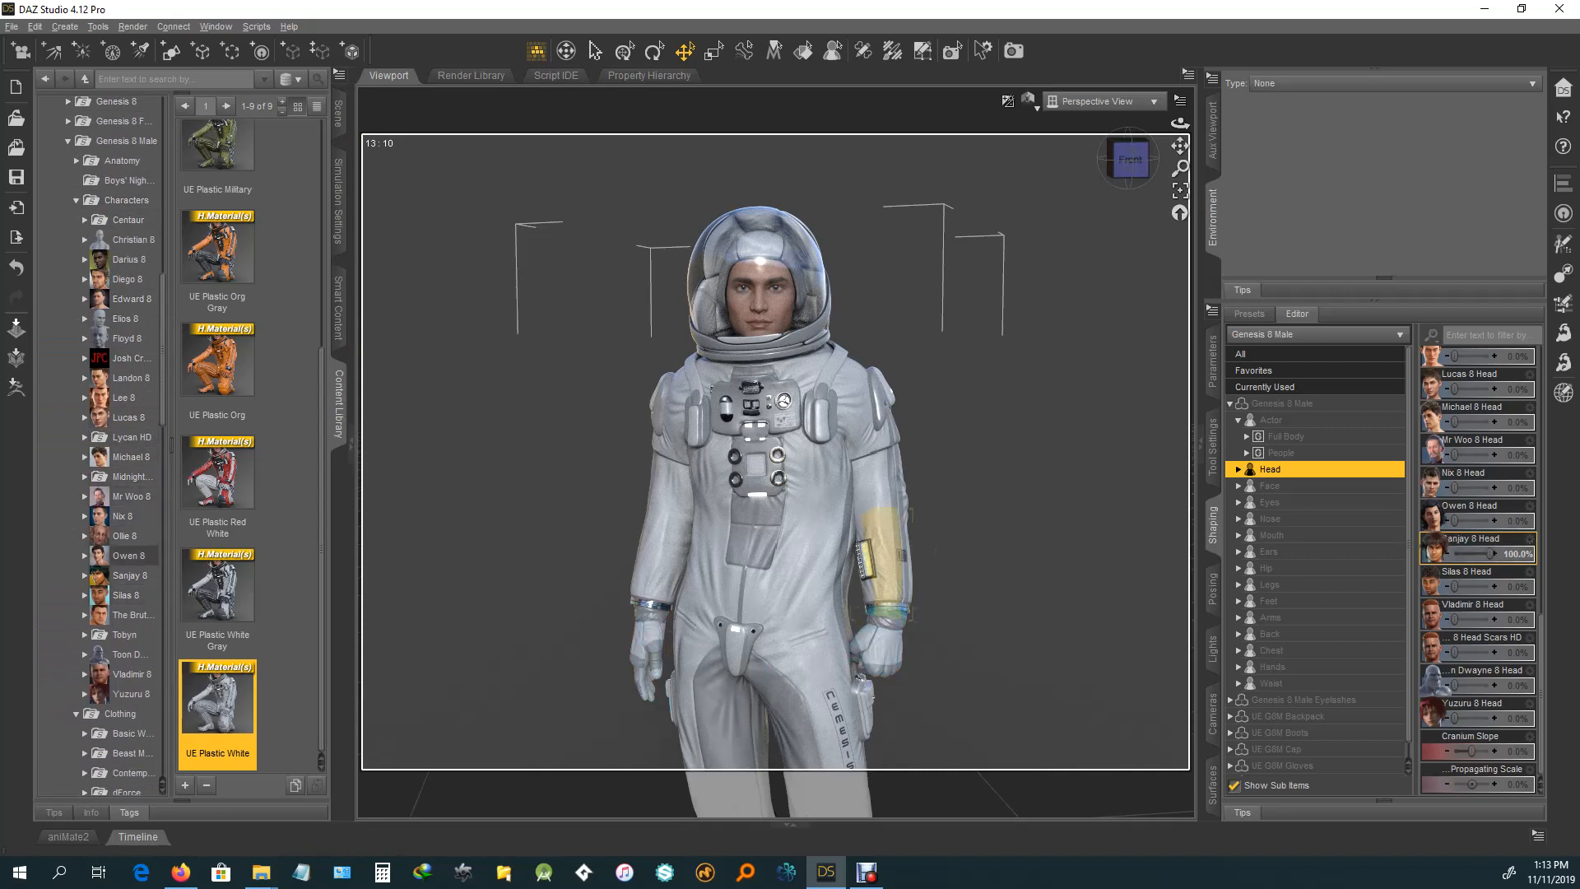
left_click(131, 574)
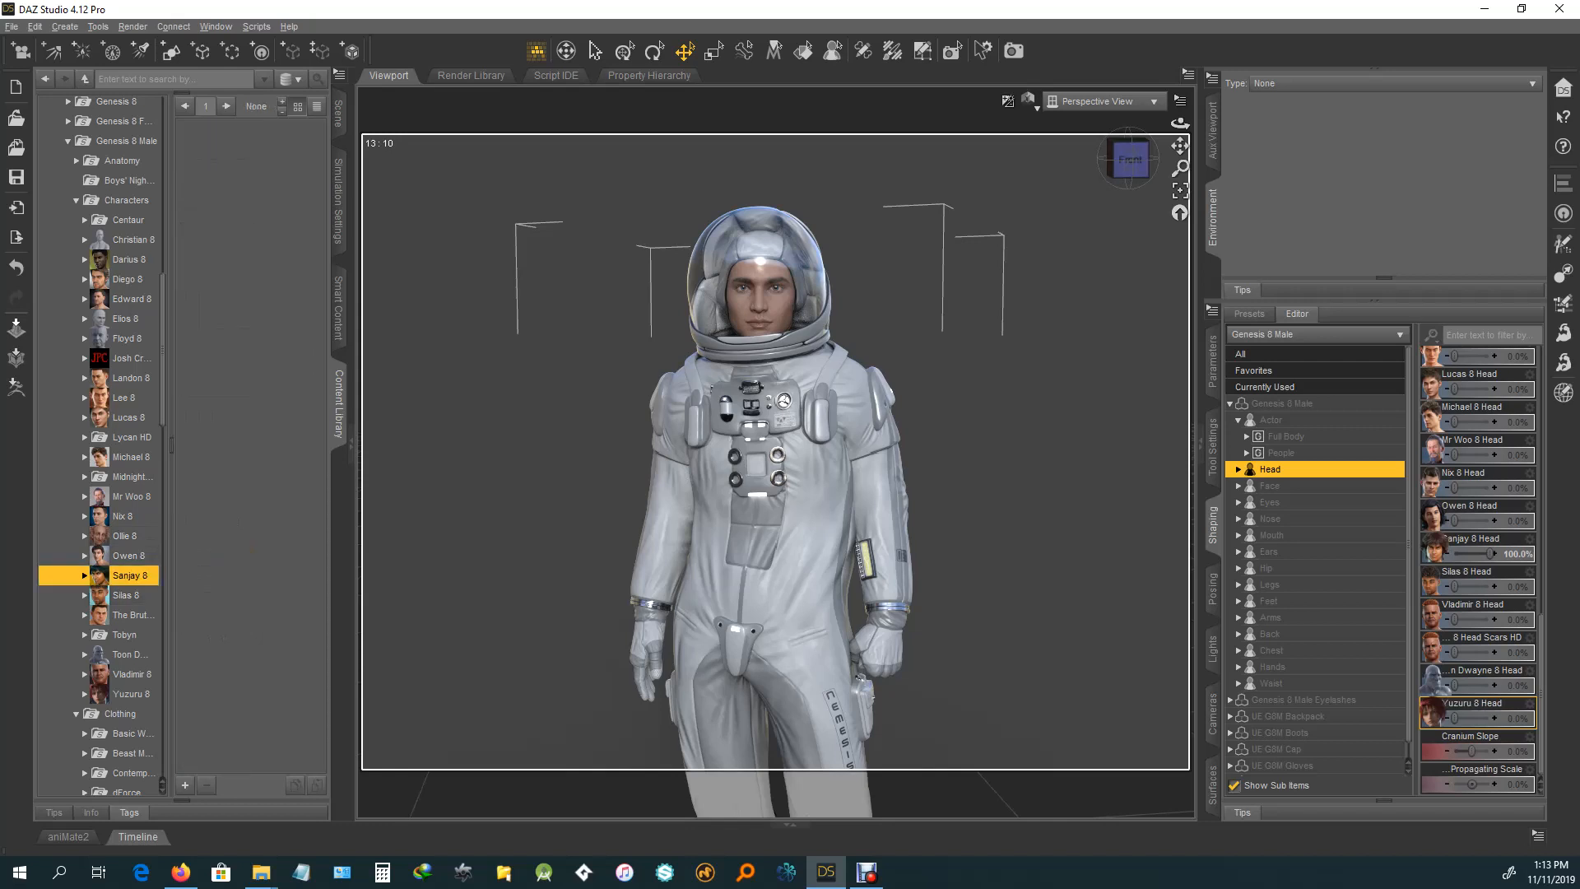
Step: Apply the Sanjay 8 All Maps Iray skin preset from Sanjay 8's Iray materials folder
left_click(67, 574)
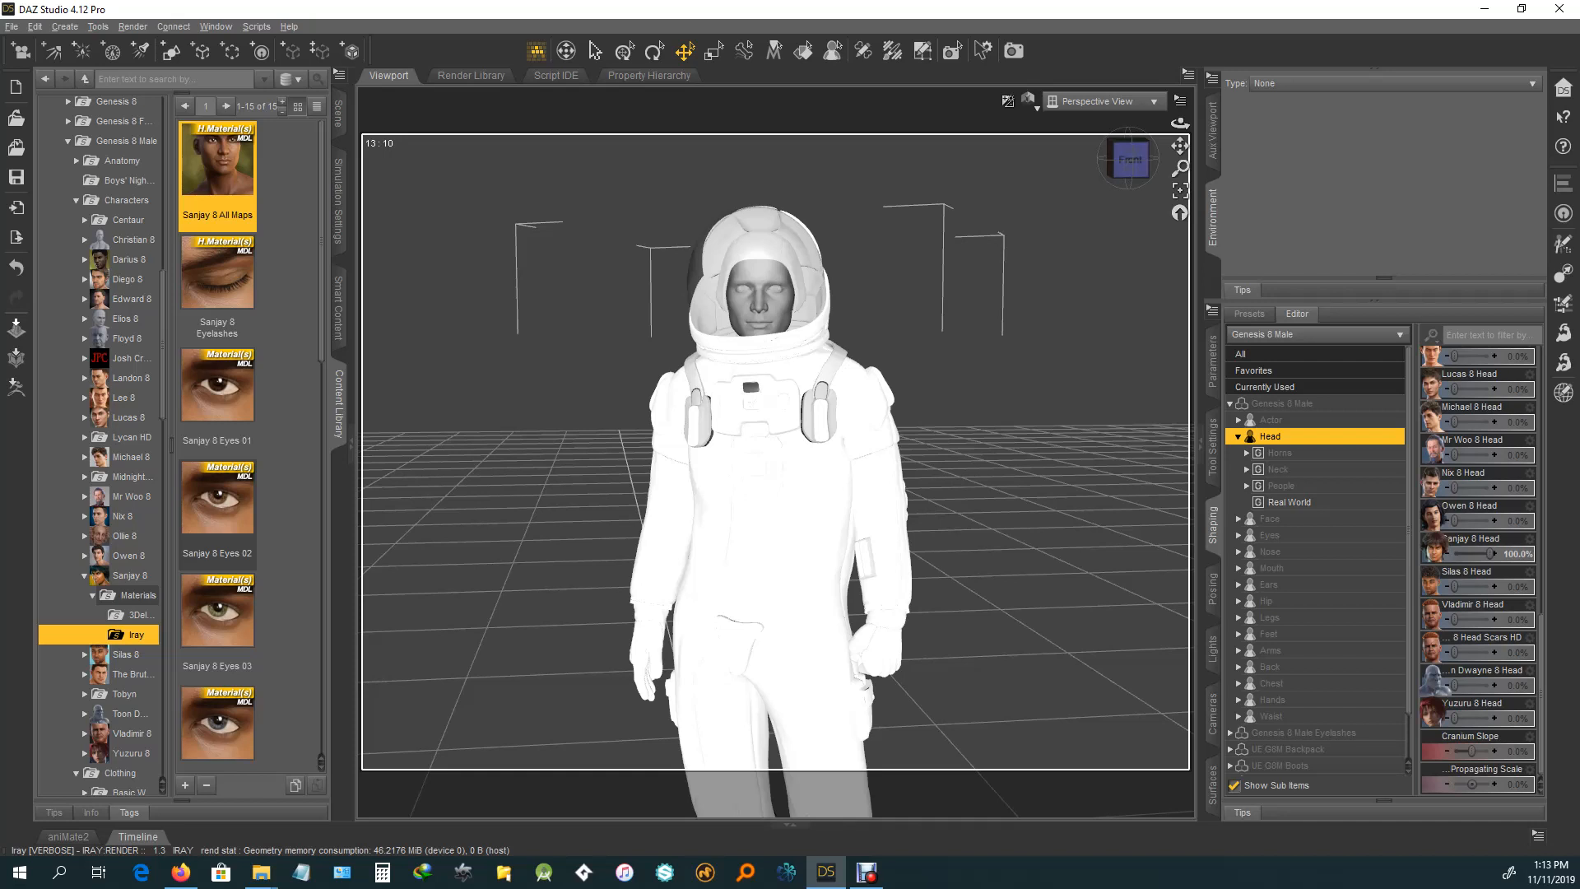
mouse_move(216, 494)
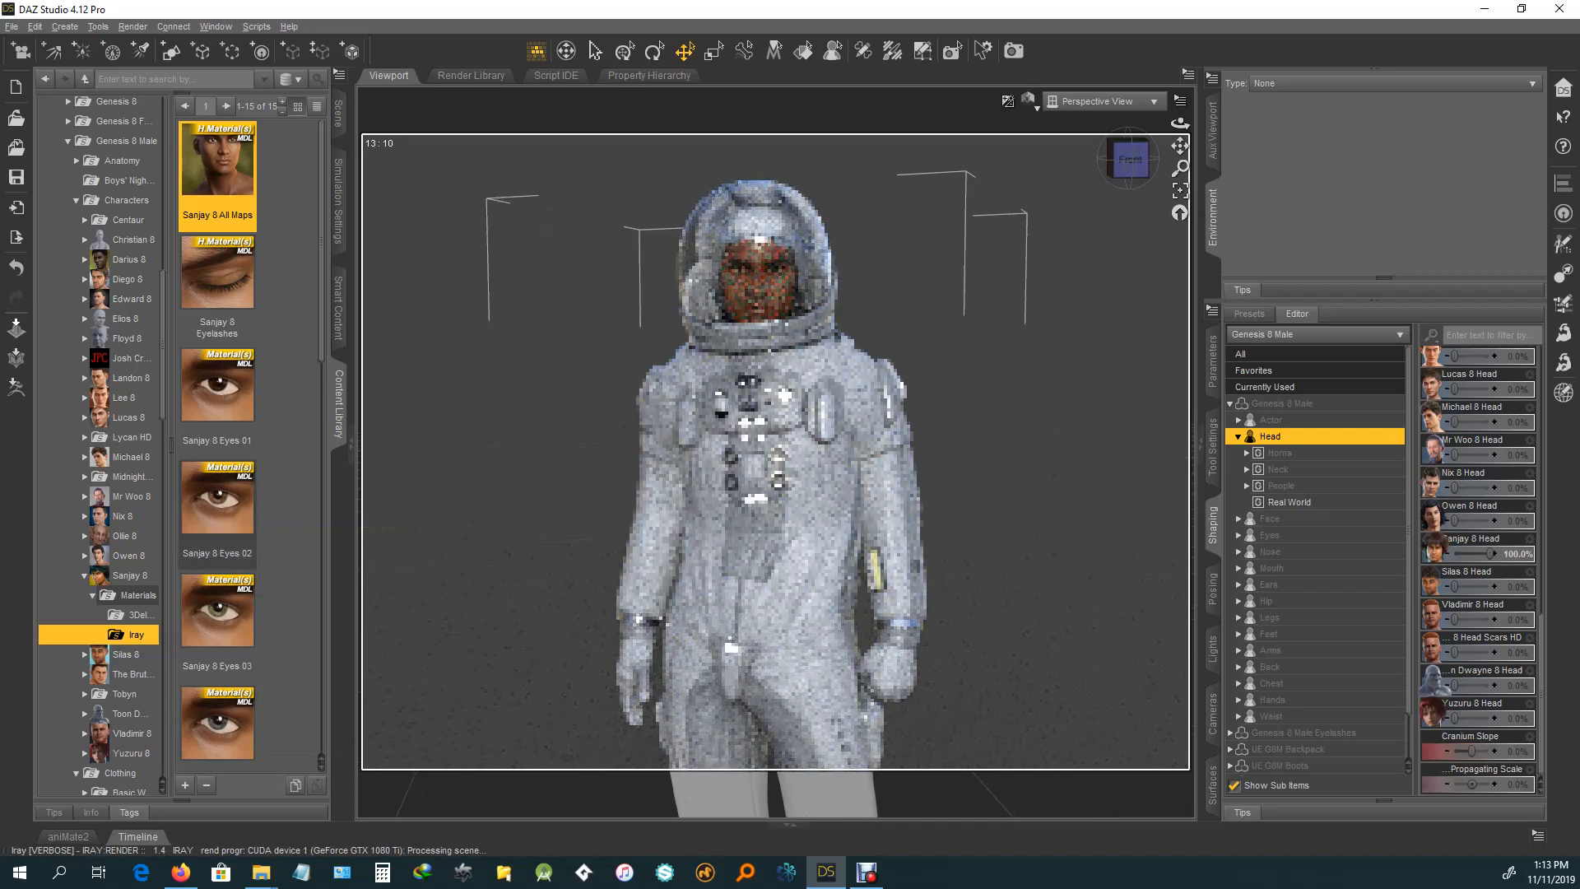
scroll("down", 3)
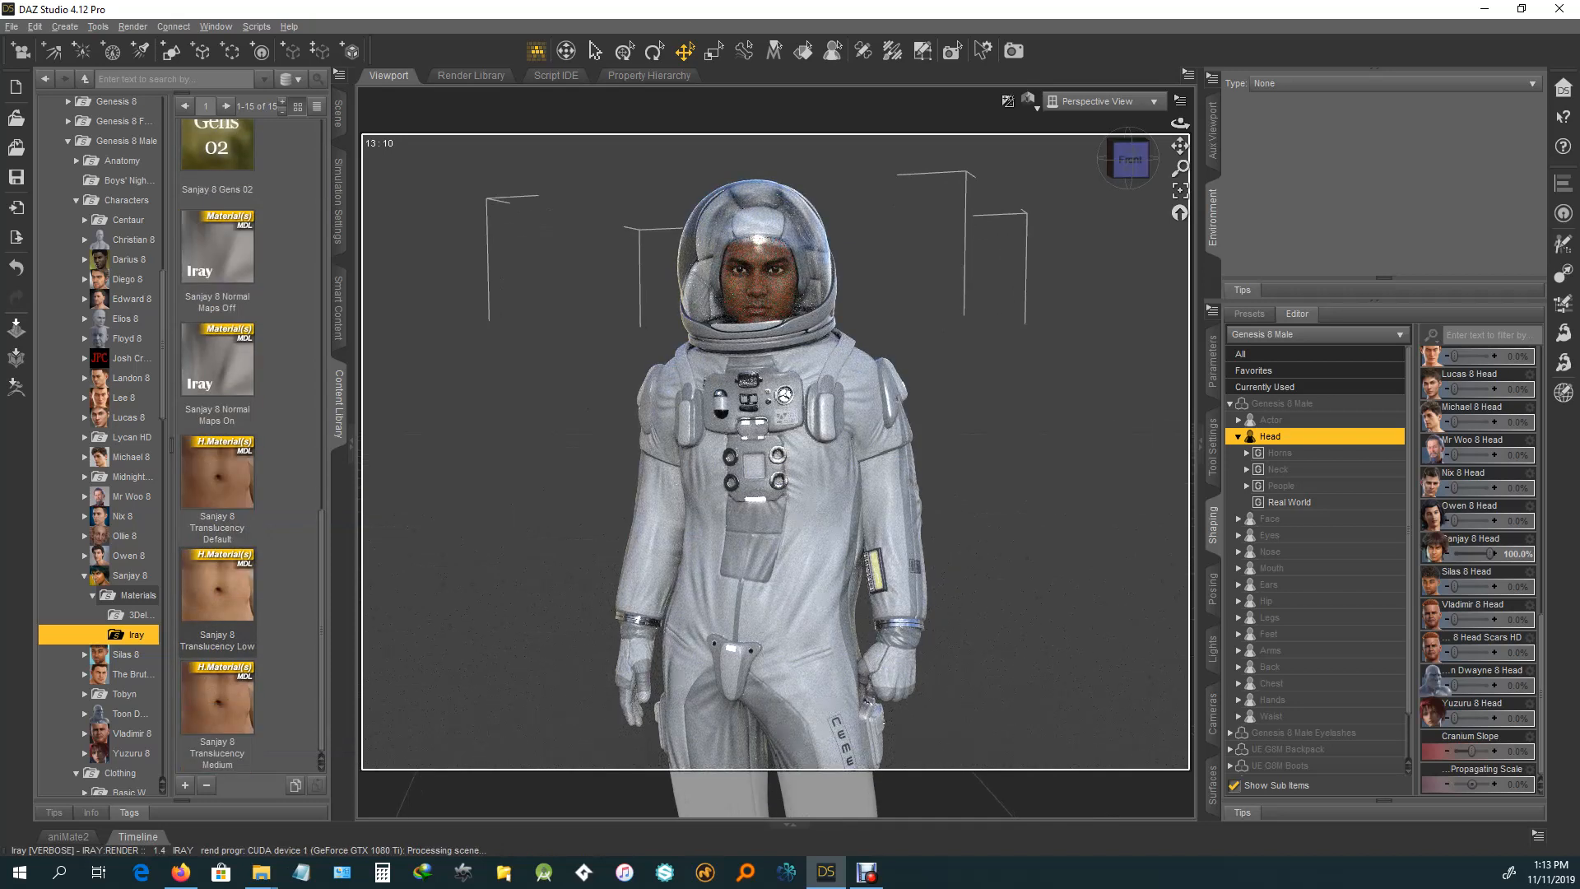